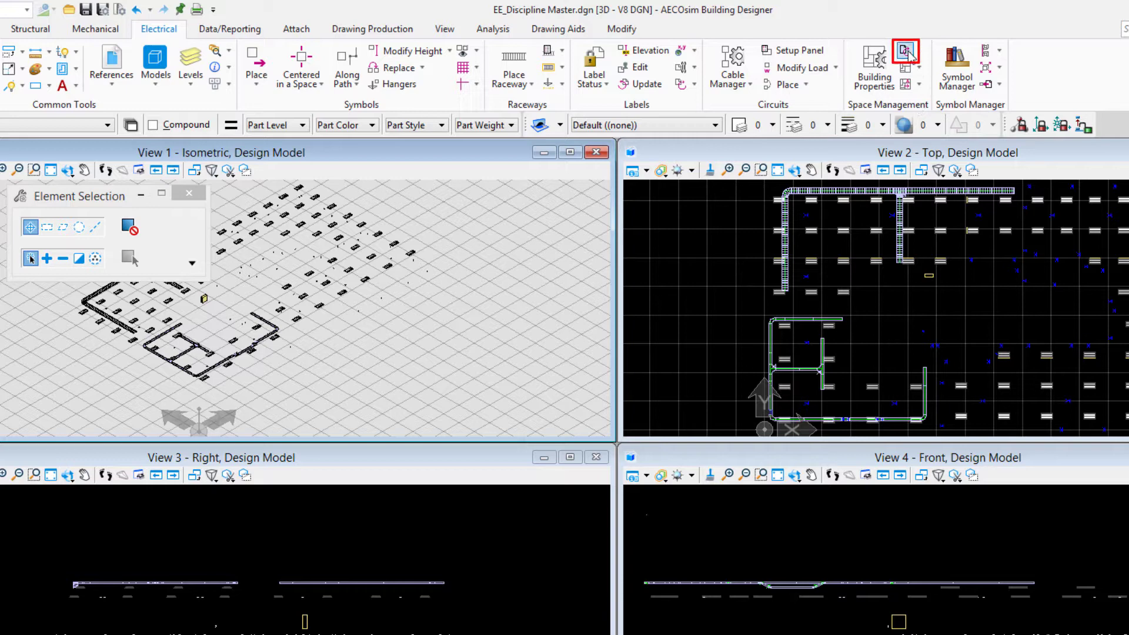
Exchange into EE_Power_1.DGN from the References list, making it the active file.
left_click(903, 48)
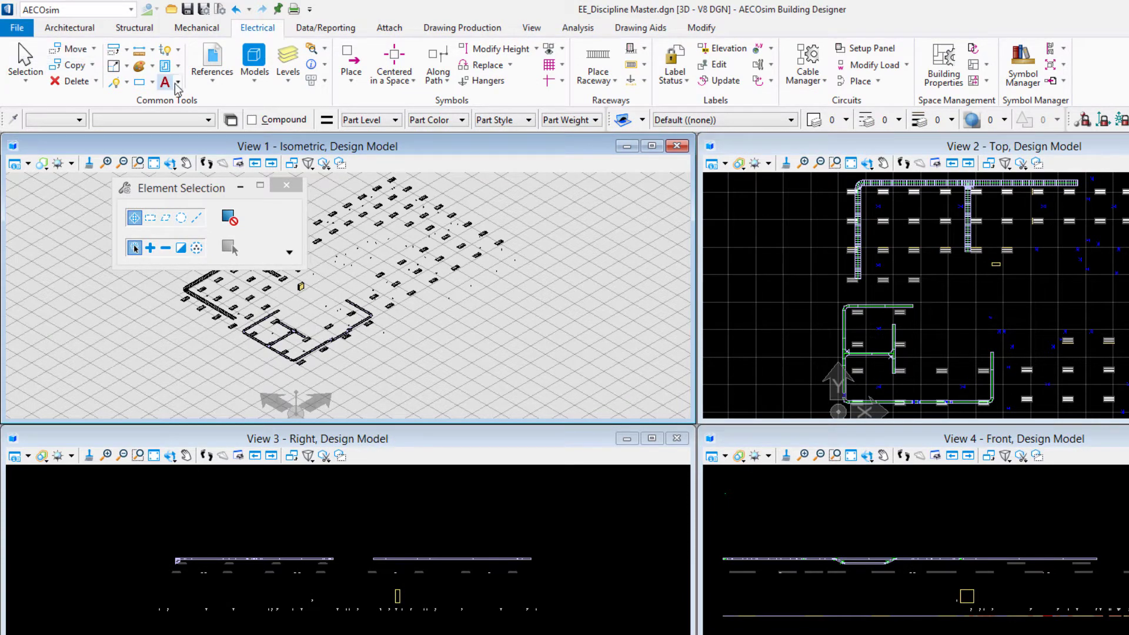
mouse_move(212, 64)
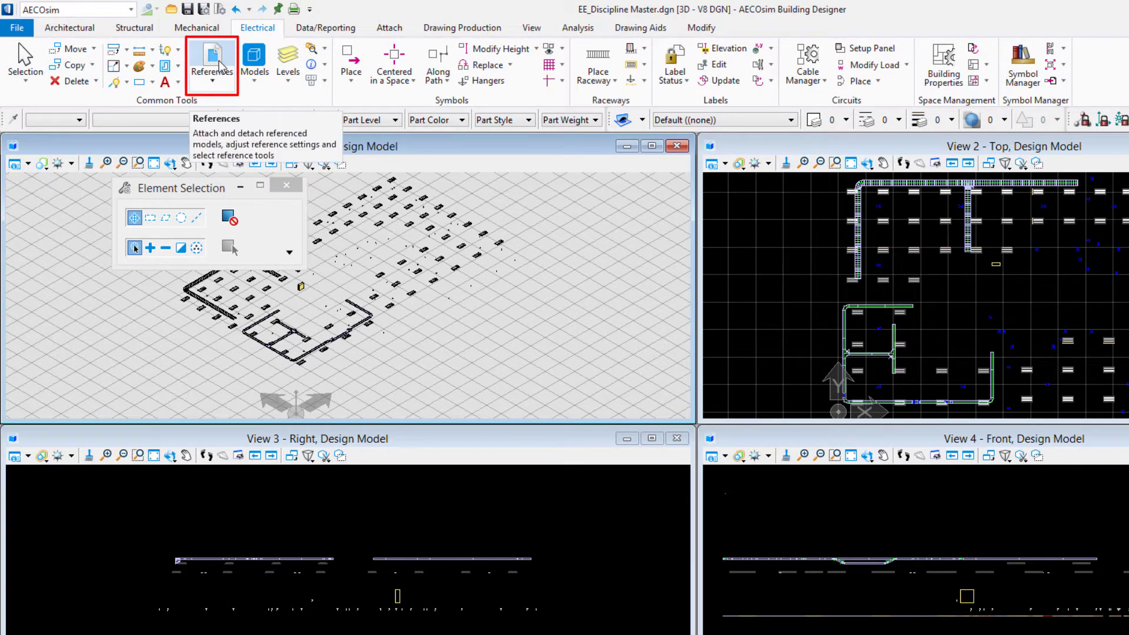
left_click(211, 57)
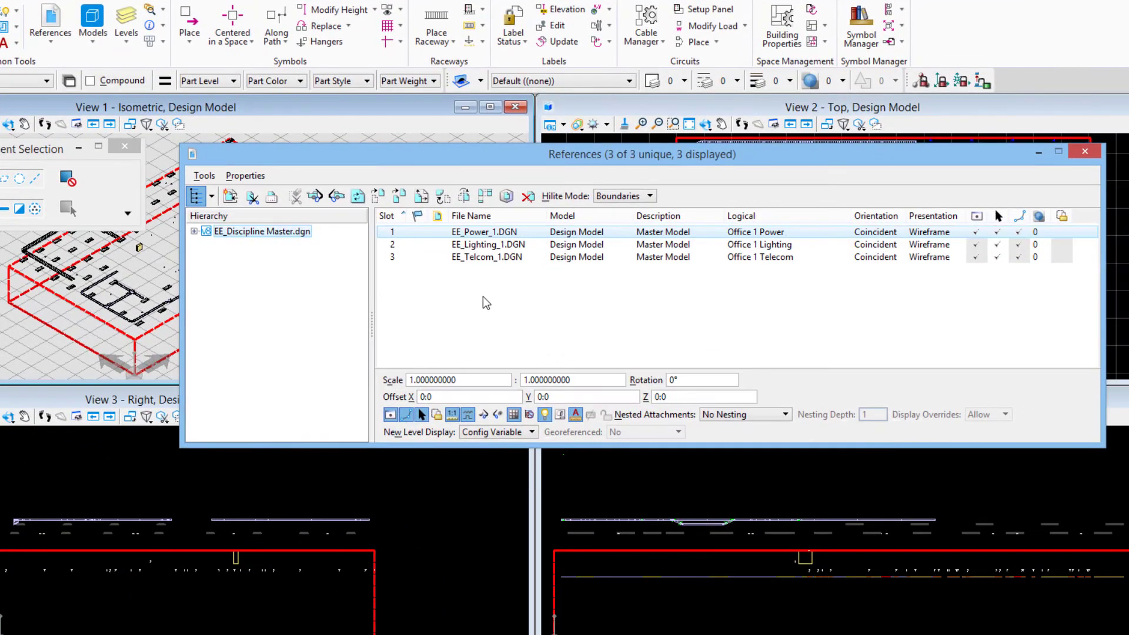
left_click(486, 256)
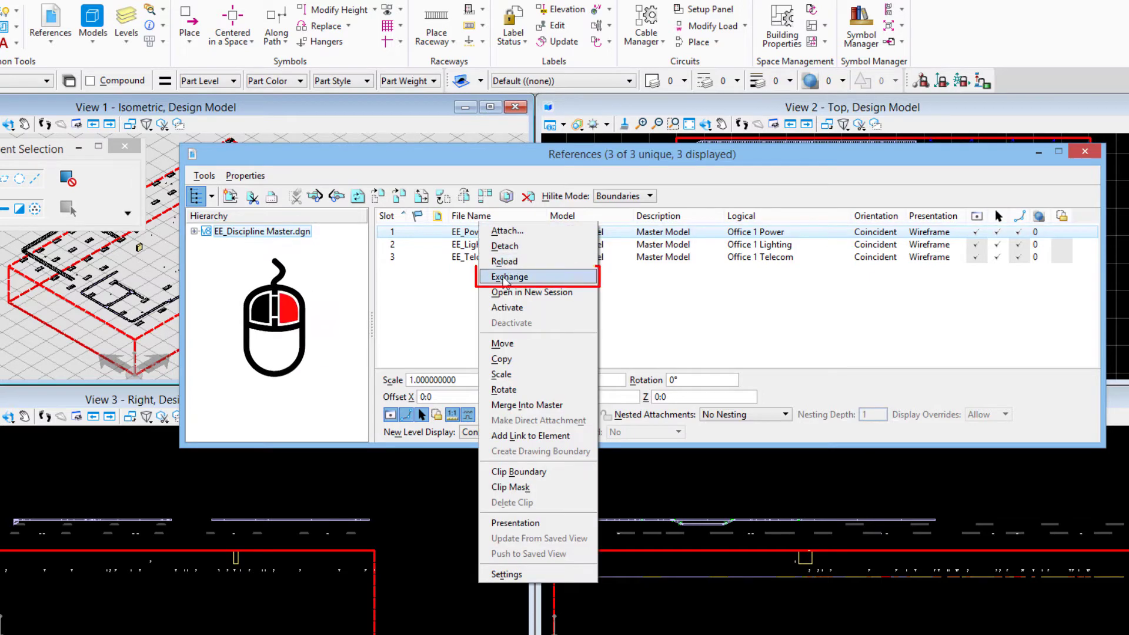
left_click(508, 276)
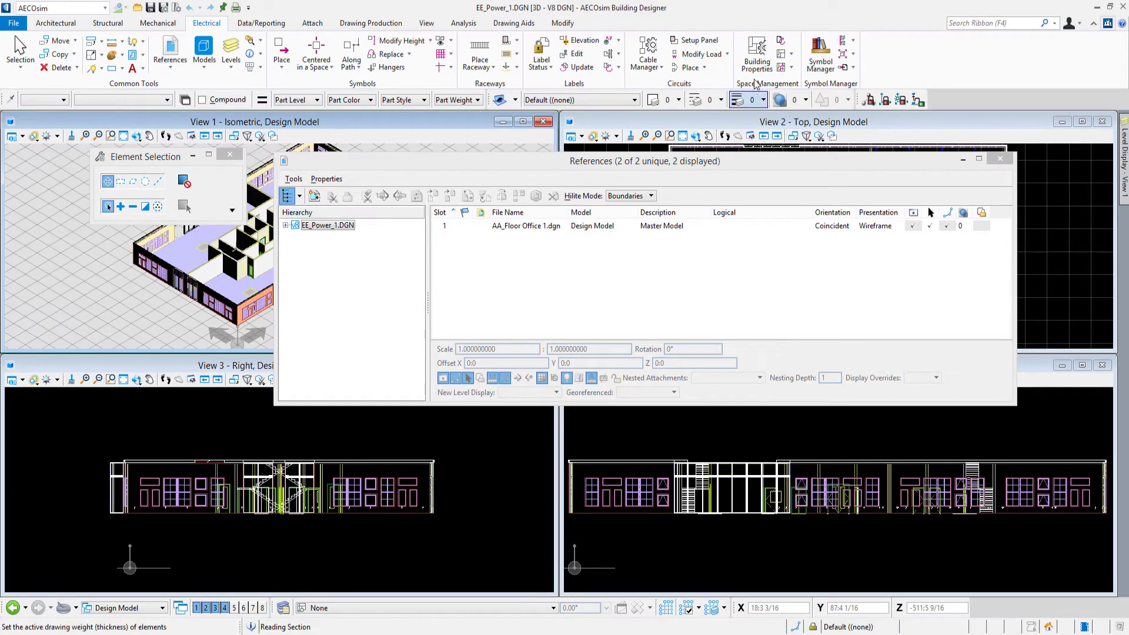
Exchange back to EE_Discipline Master.dgn with its power, lighting and telecom references.
left_click(780, 40)
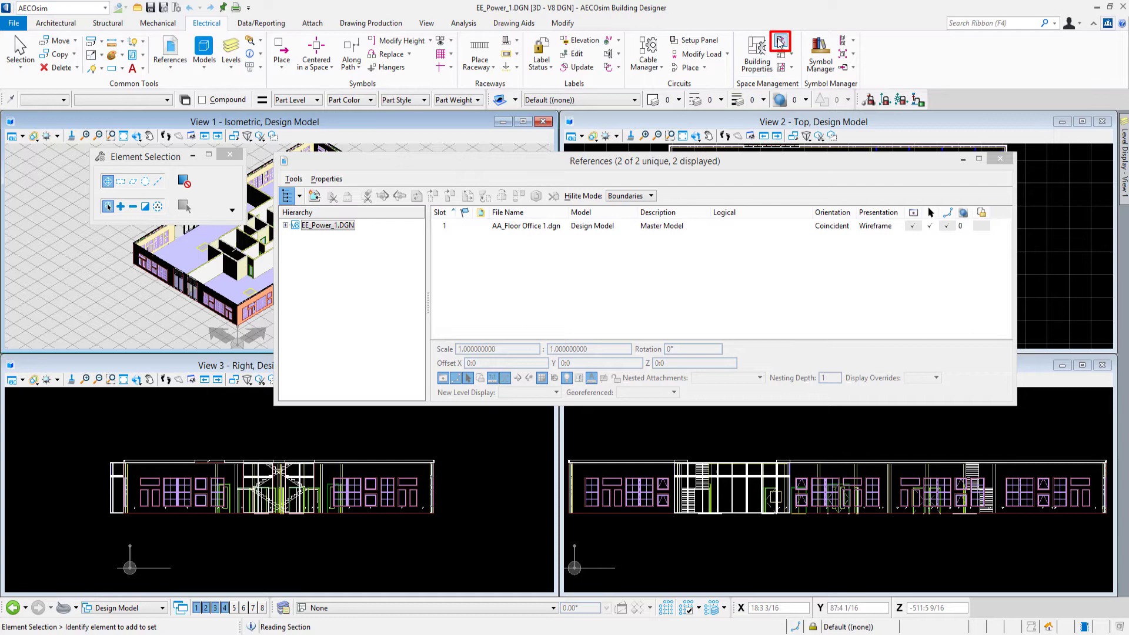
left_click(779, 40)
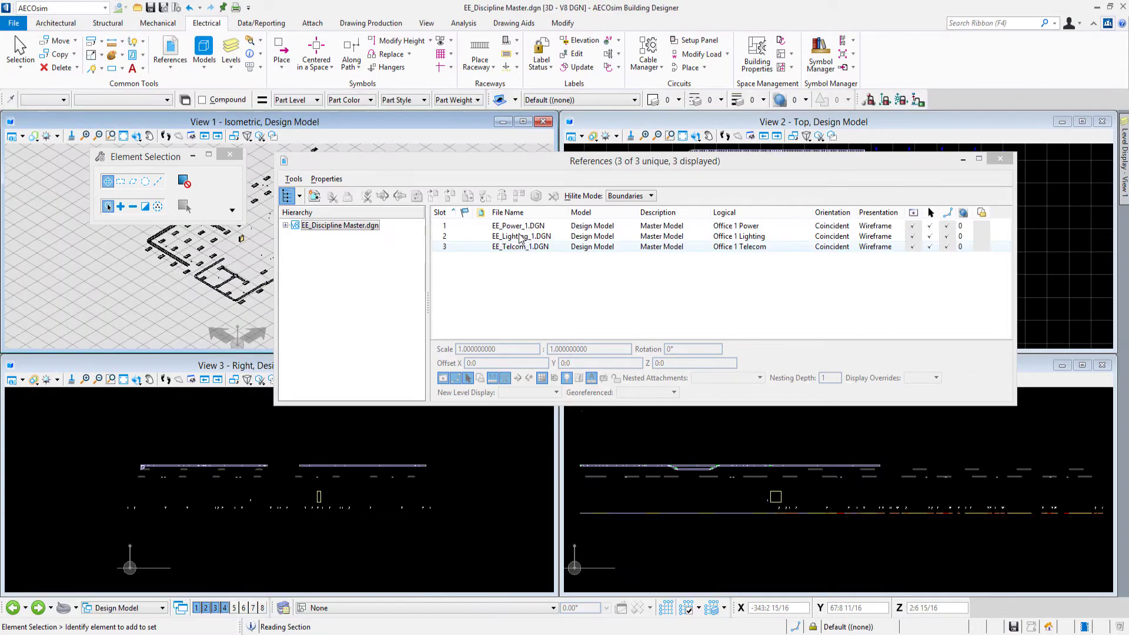
Exchange into EE_Lighting_1.DGN to check its missing reference, then return to the master file.
left_click(521, 236)
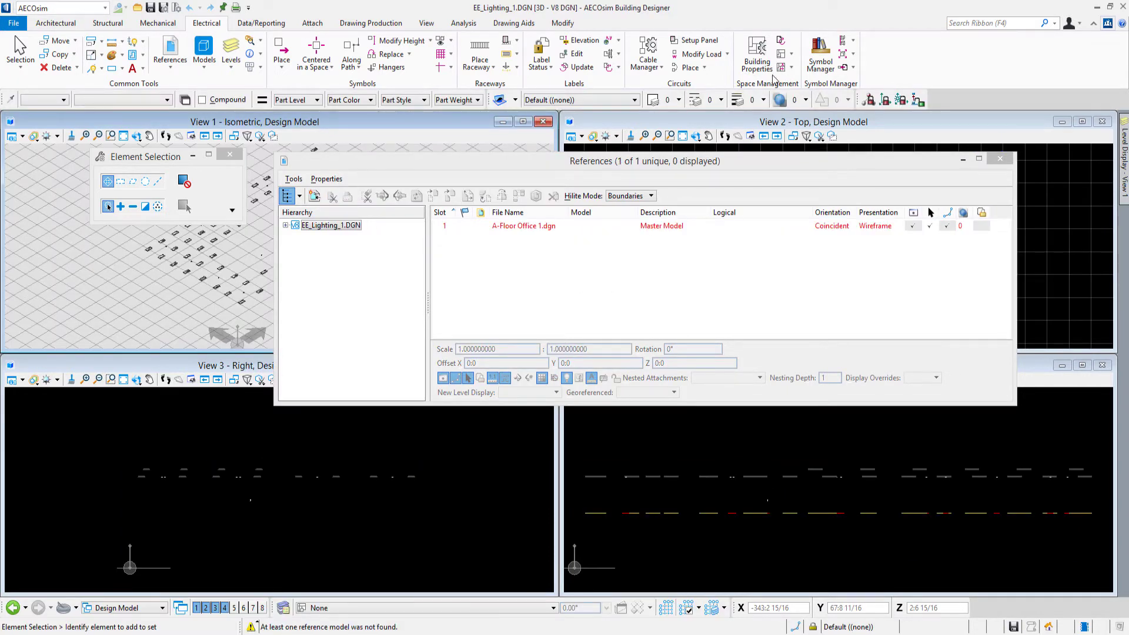
left_click(778, 40)
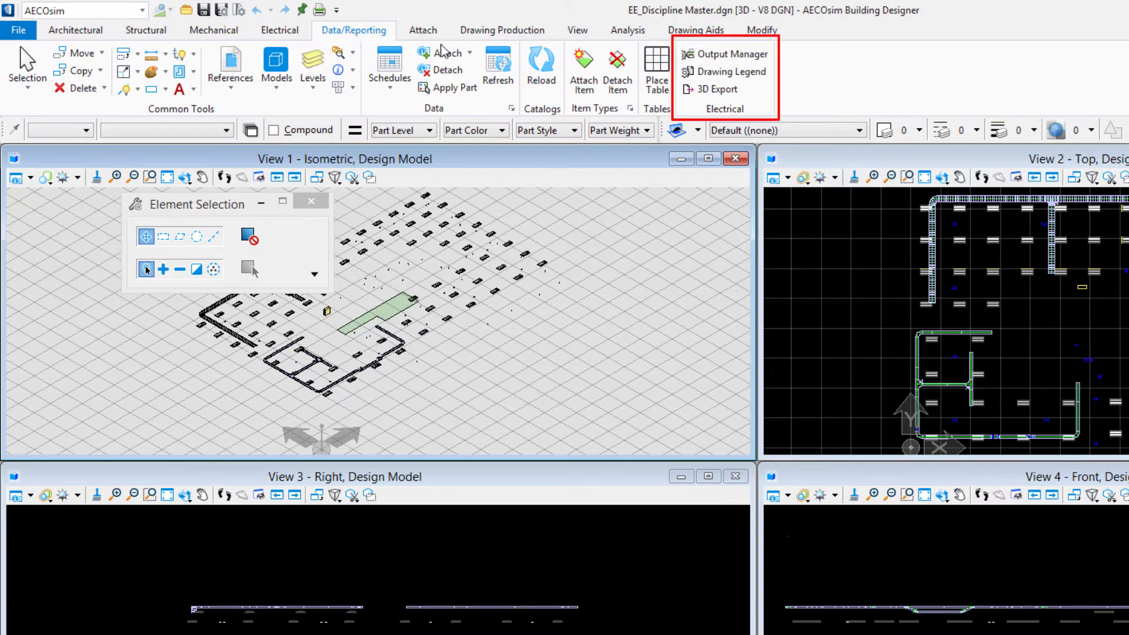
mouse_move(745, 62)
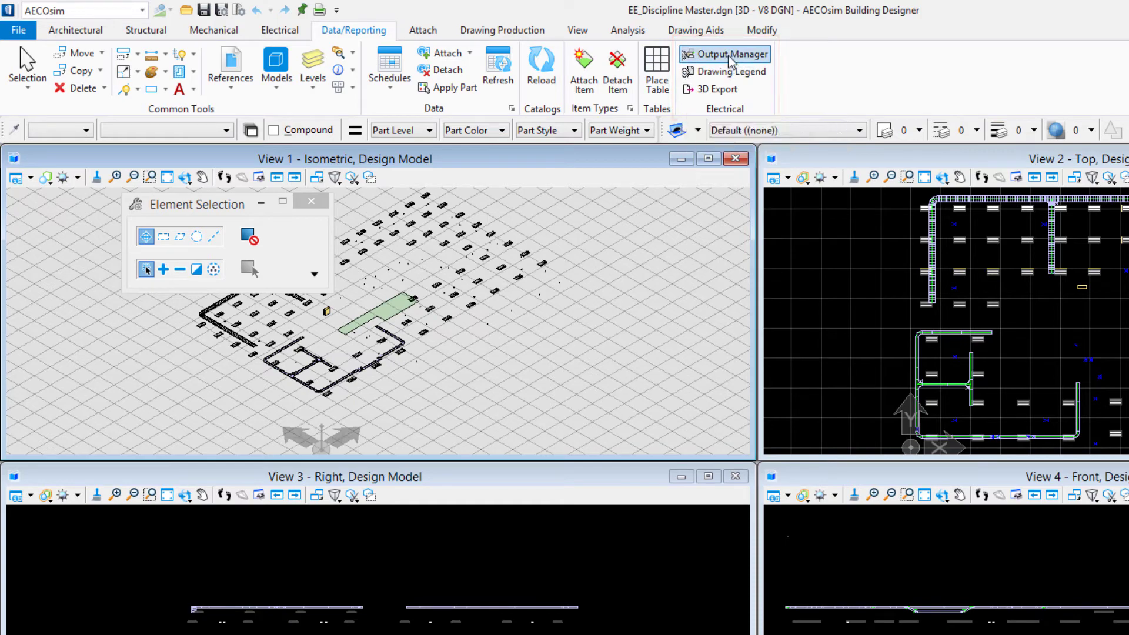
Launch Output Manager from the Data/Reporting tab, starting with an empty file list.
left_click(730, 53)
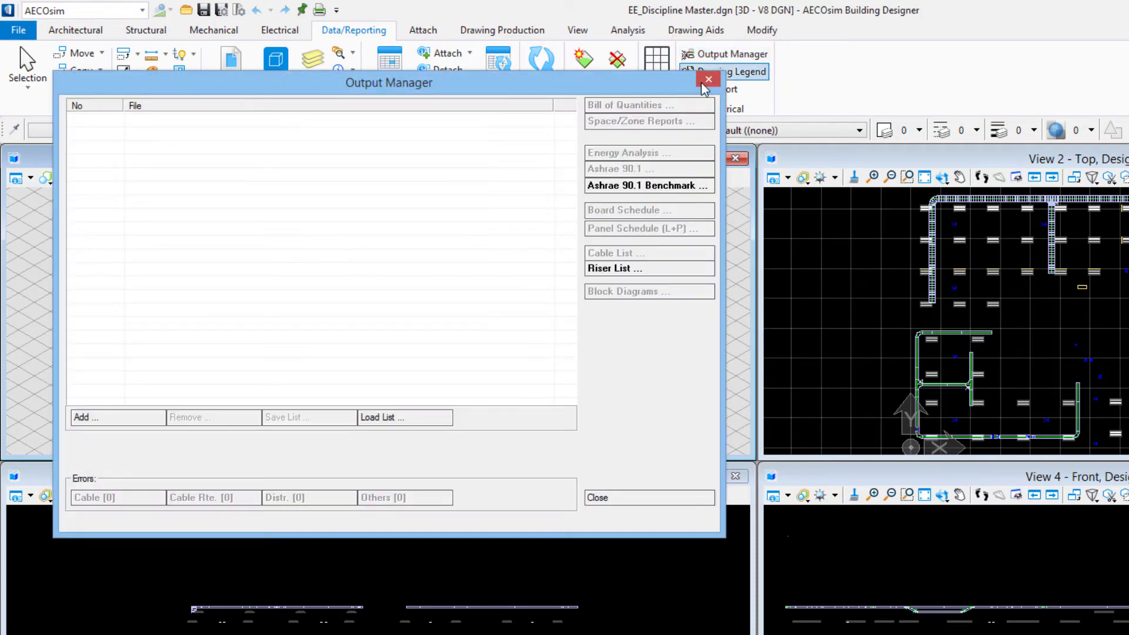
mouse_move(227, 240)
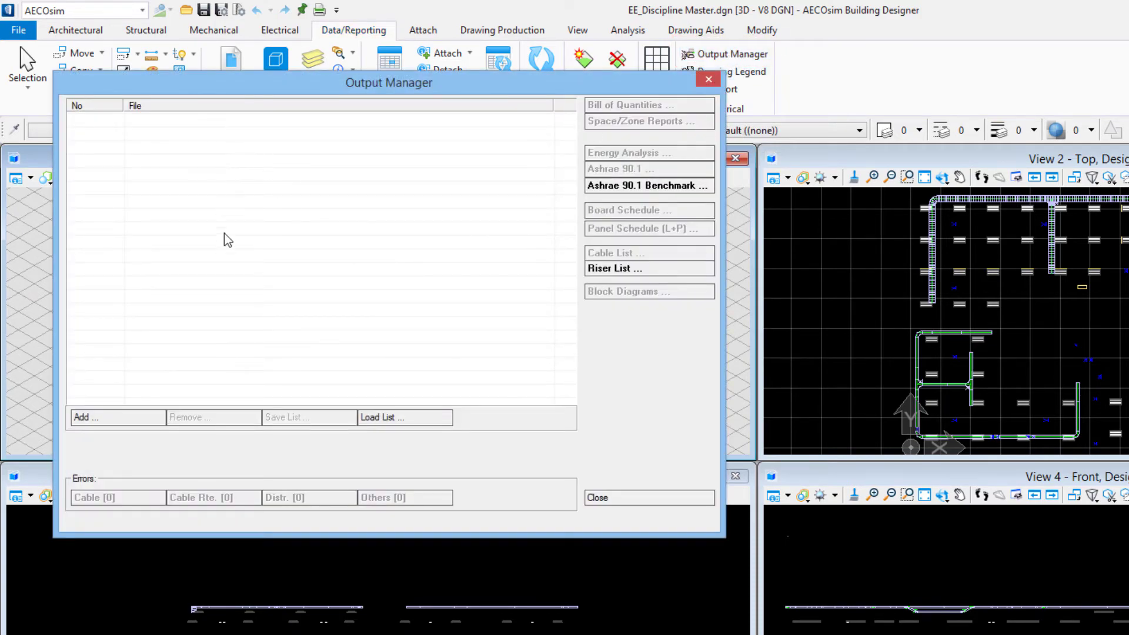
mouse_move(232, 270)
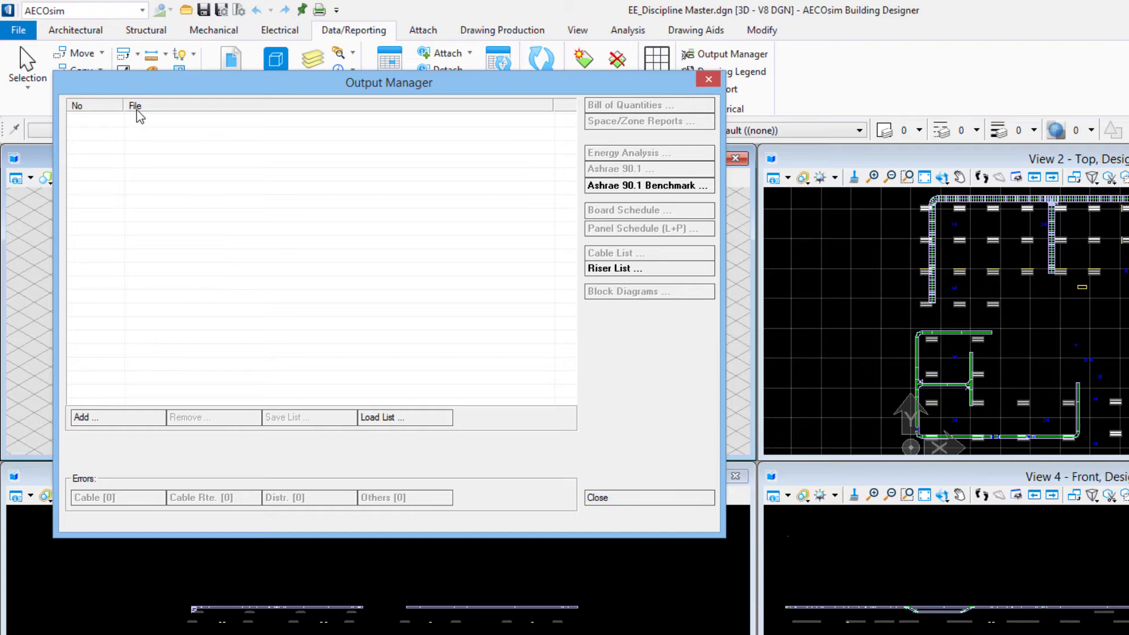
mouse_move(179, 295)
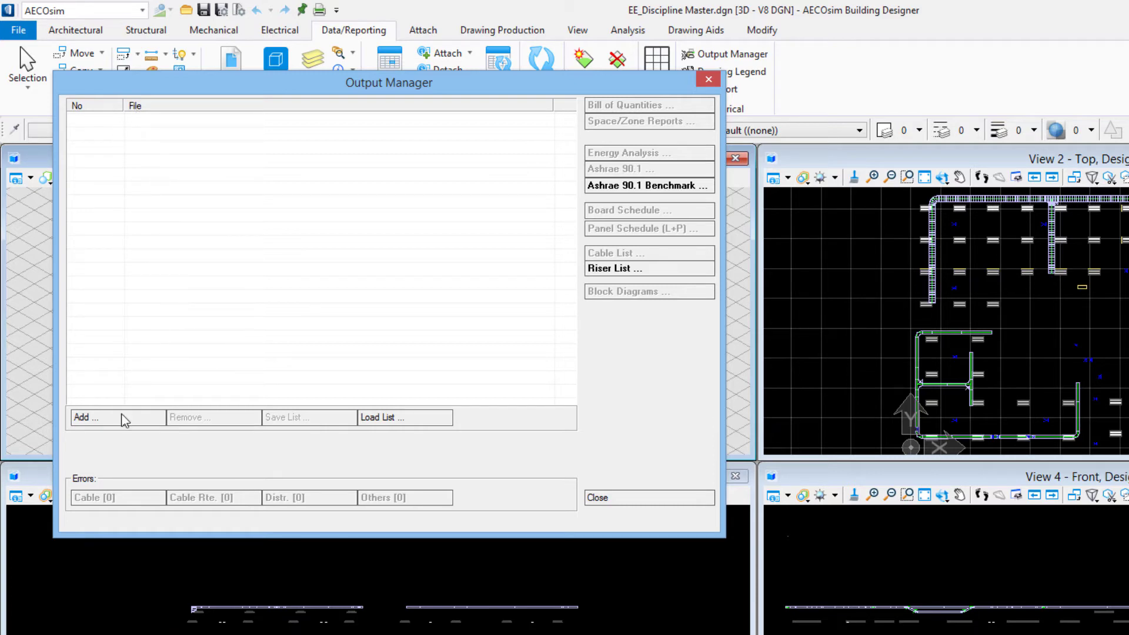
Select the EE_Fire-Alarm_1, EE_LIGHTING_1, EE_POWER_1 and EE_TELCOM_1 EDB files to add.
left_click(117, 417)
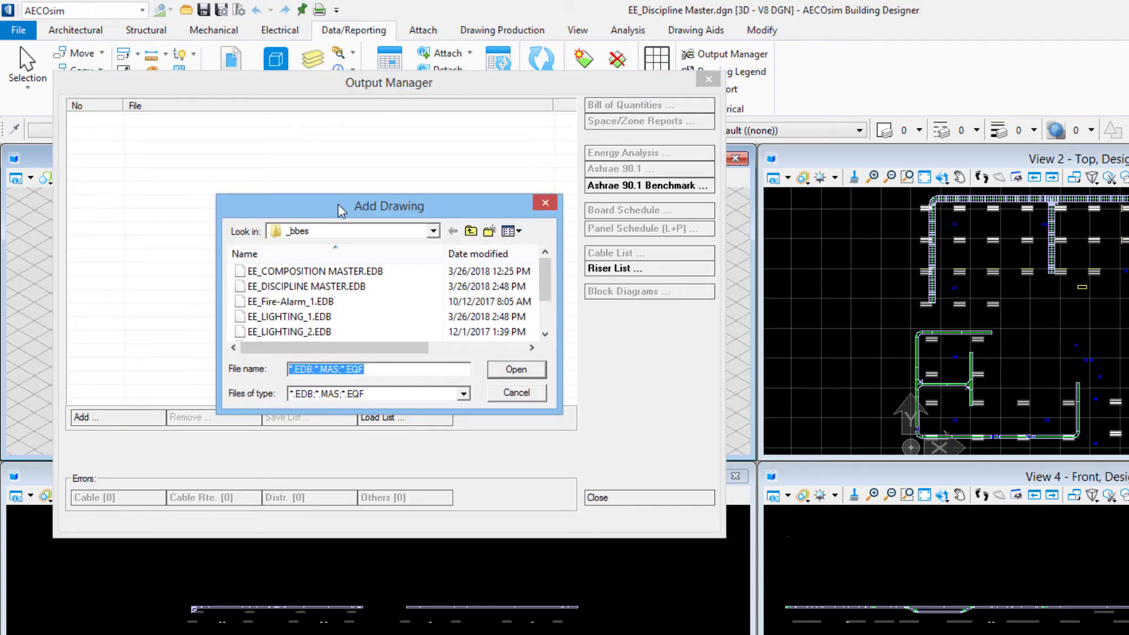
mouse_move(330, 231)
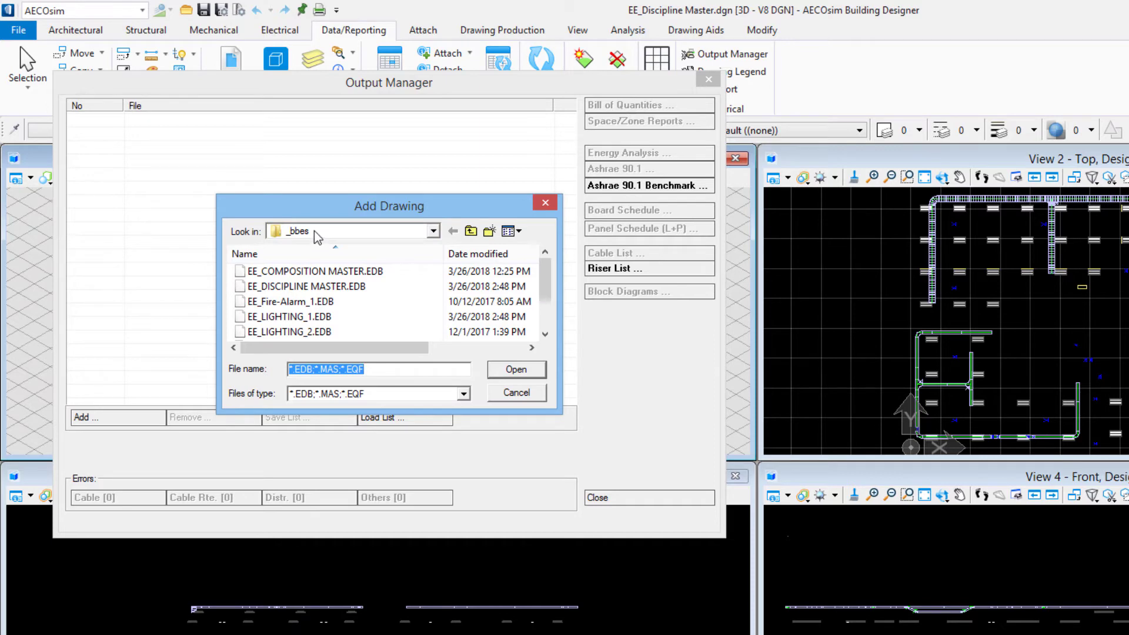
left_click(288, 317)
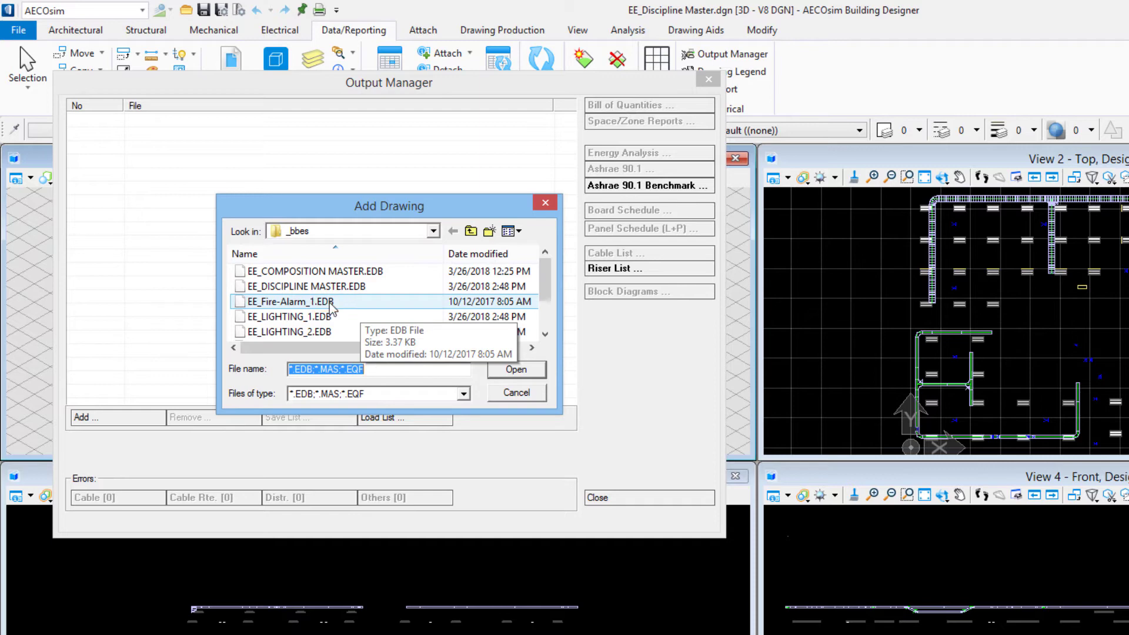
left_click(288, 301)
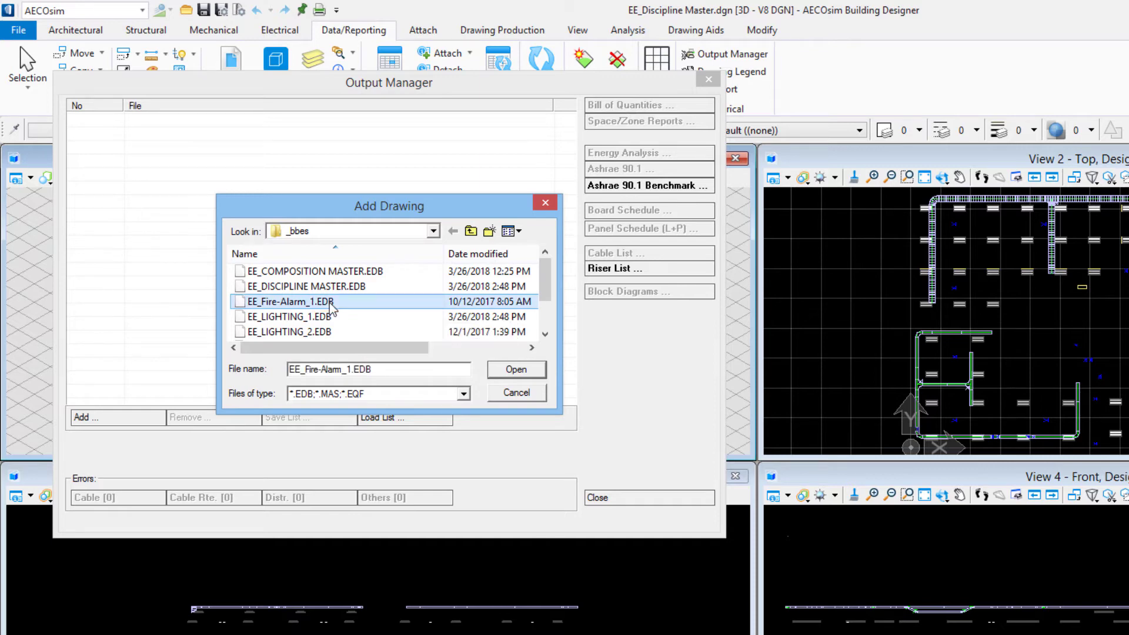
mouse_move(328, 315)
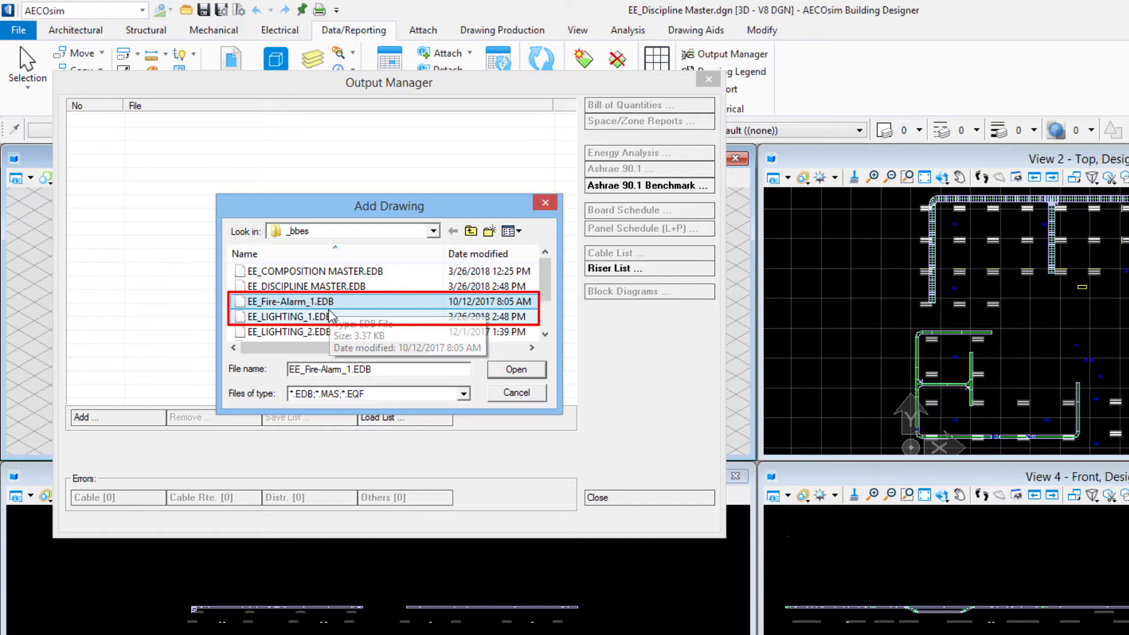
left_click(309, 317)
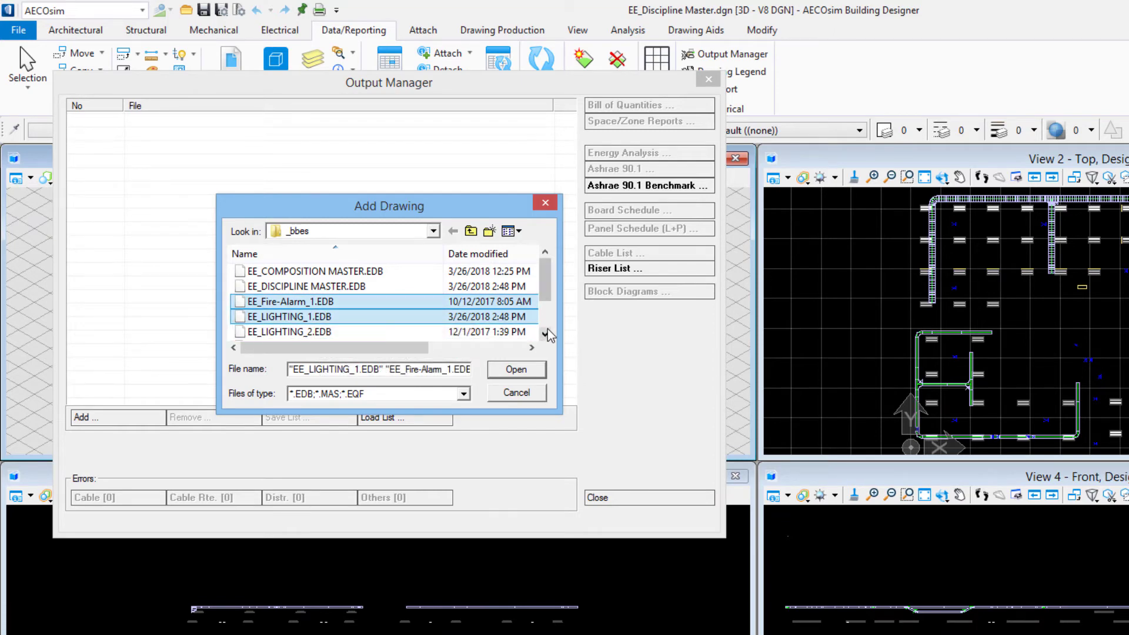
scroll("down", 3)
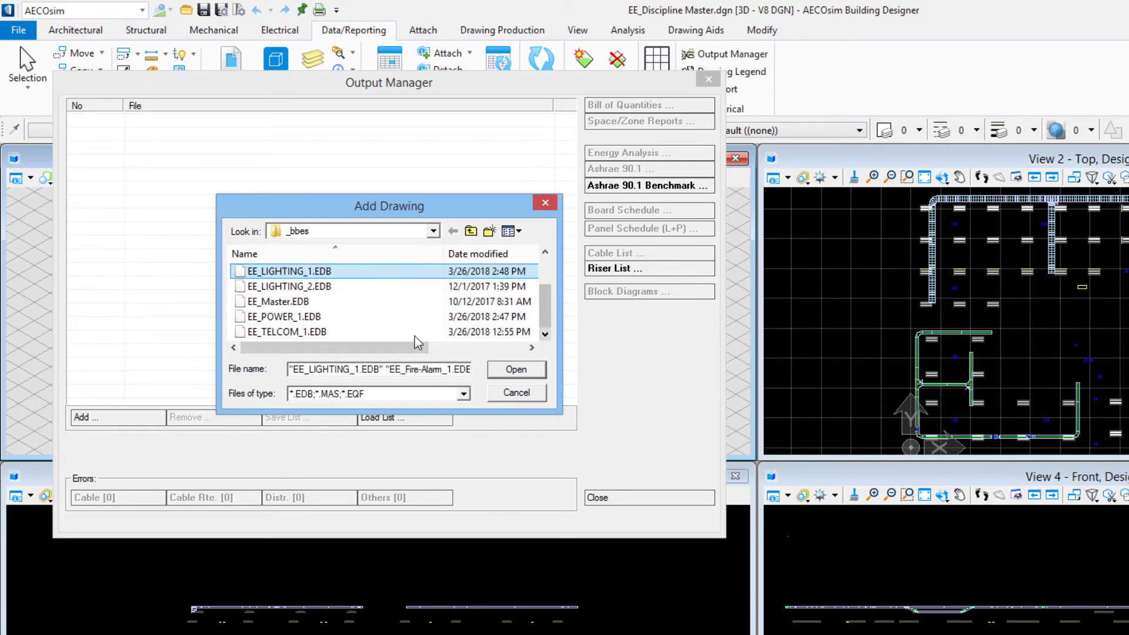
left_click(302, 332)
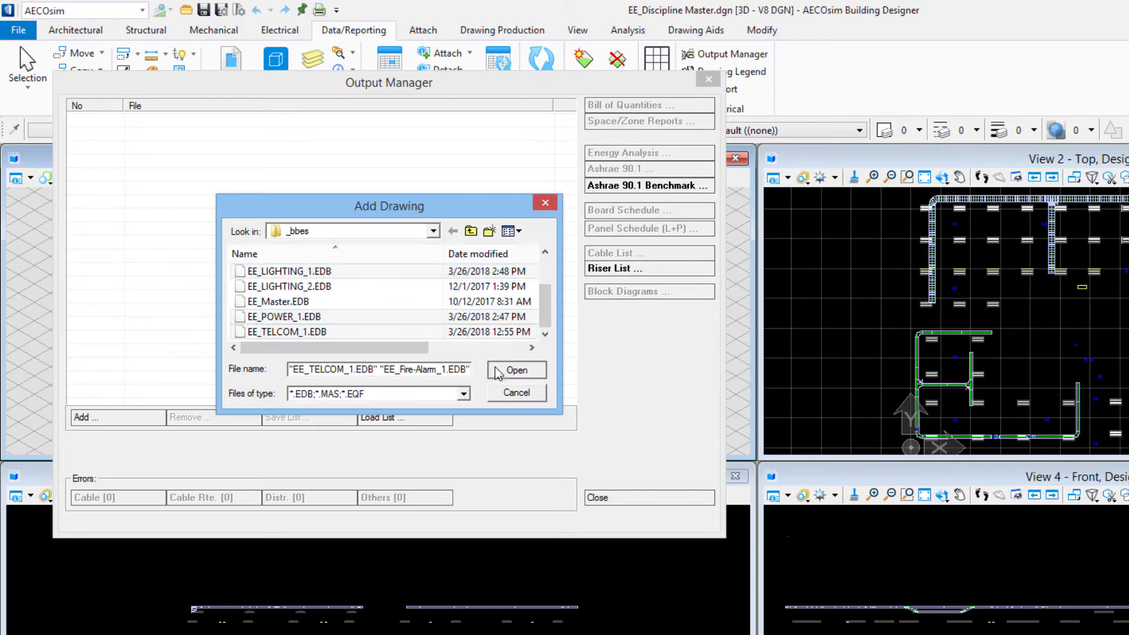
Load the four EDB files into Output Manager and run Bill of Quantities.
left_click(517, 369)
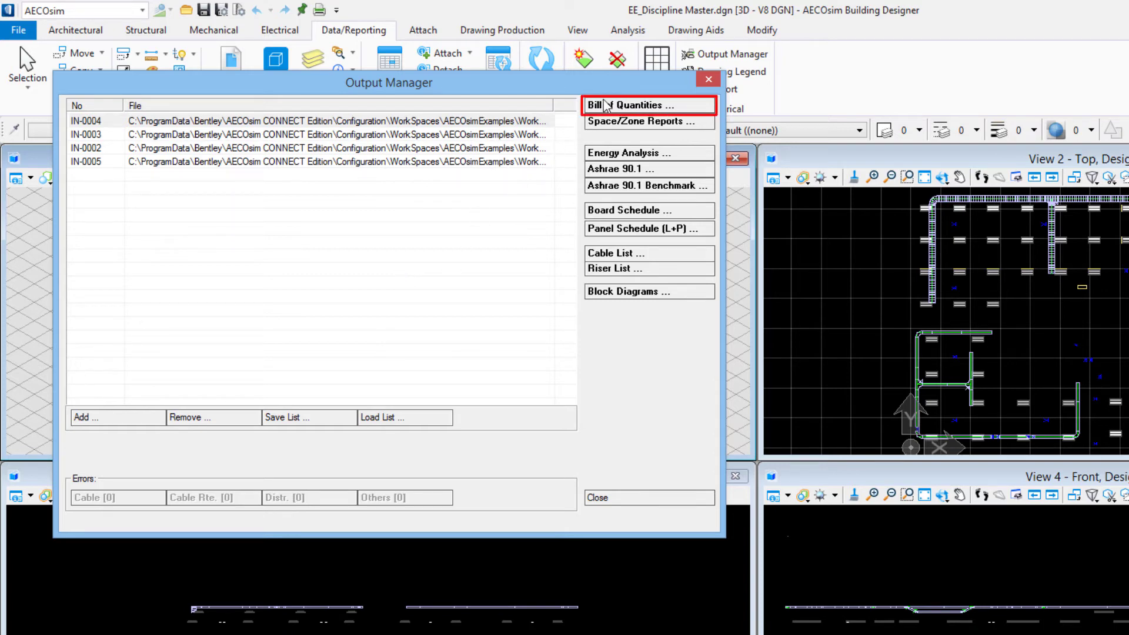
left_click(632, 105)
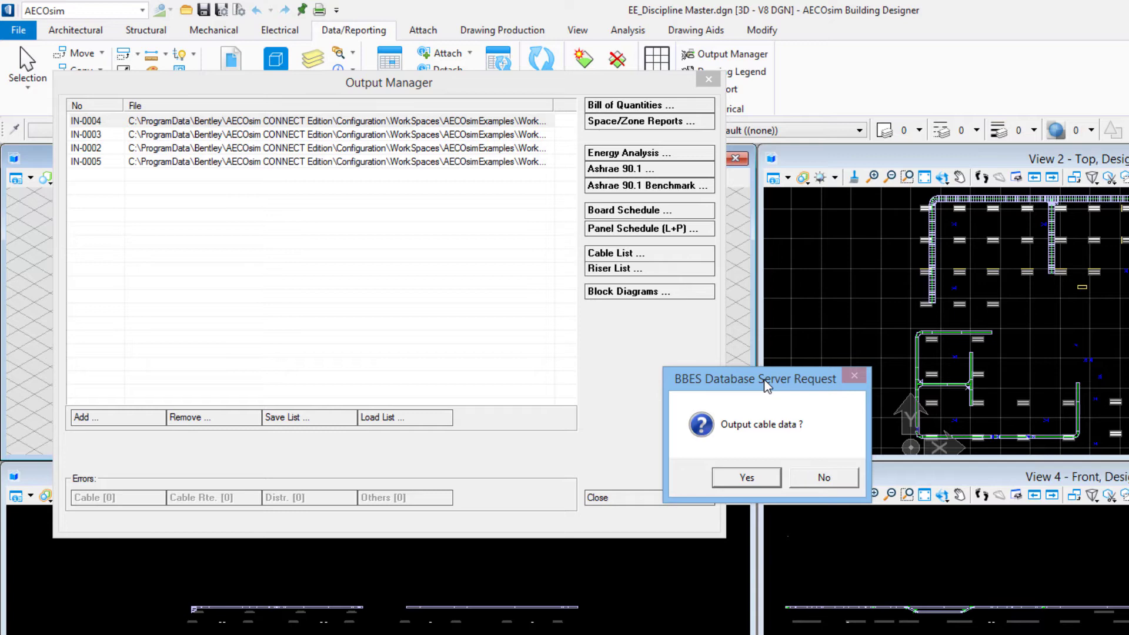
mouse_move(308, 371)
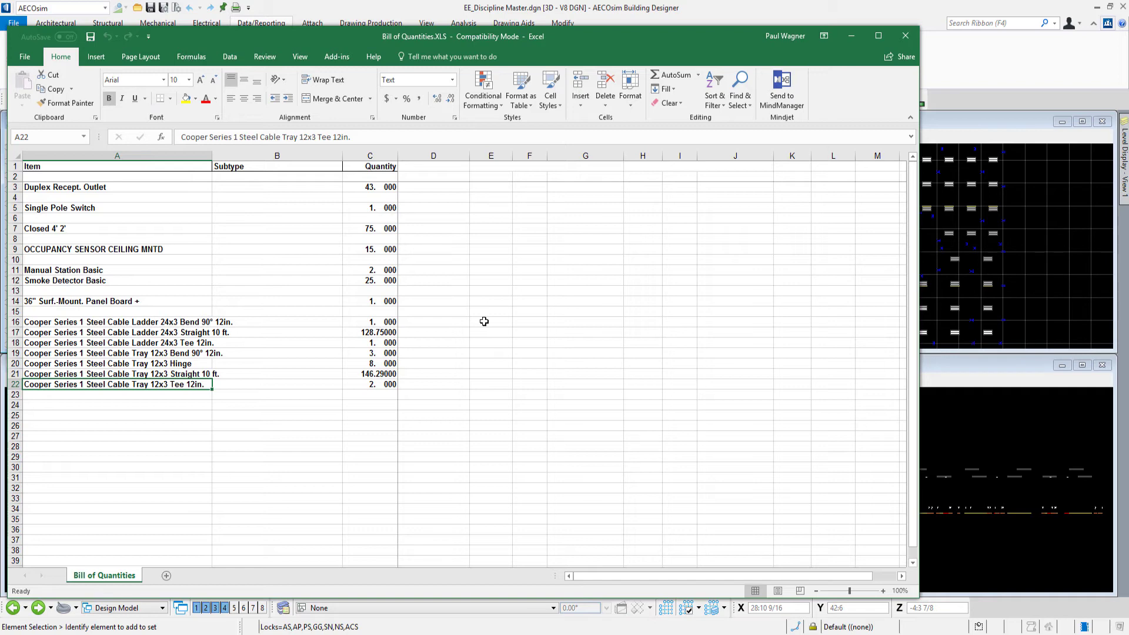
mouse_move(57, 229)
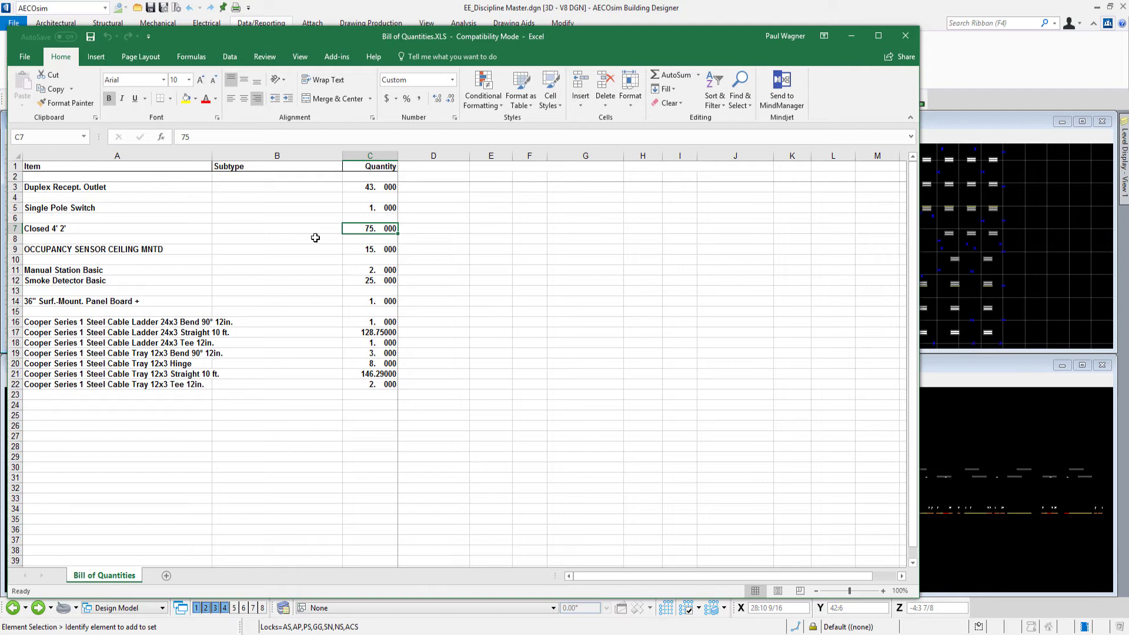
mouse_move(264, 212)
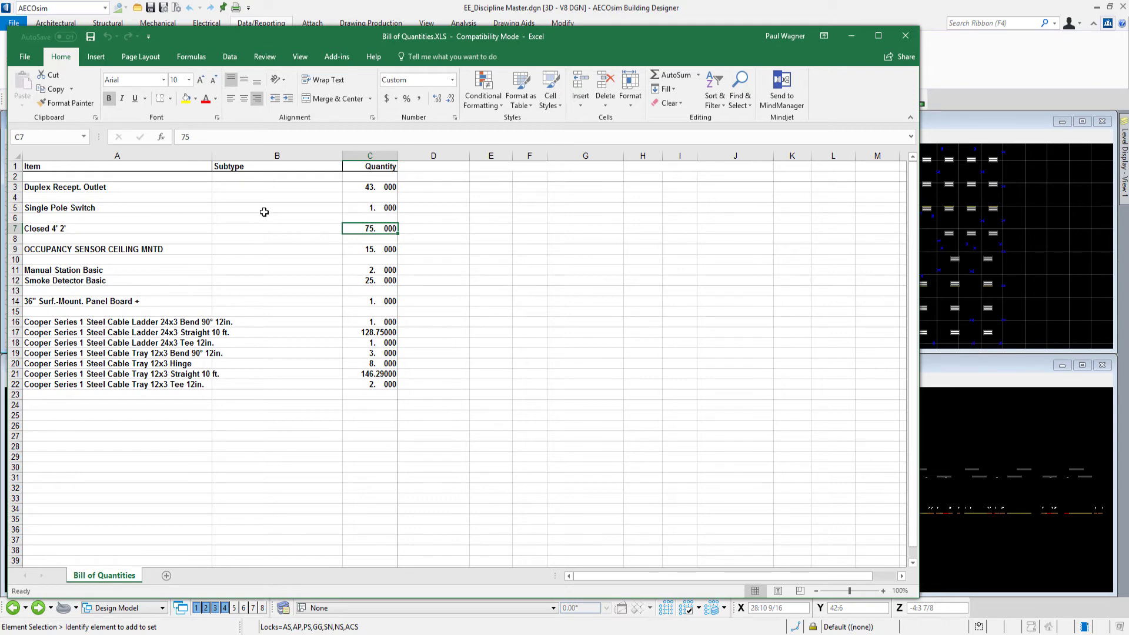
Save the Excel Bill of Quantities listing receptacles, switches, fixtures, detectors and cable tray.
left_click(90, 37)
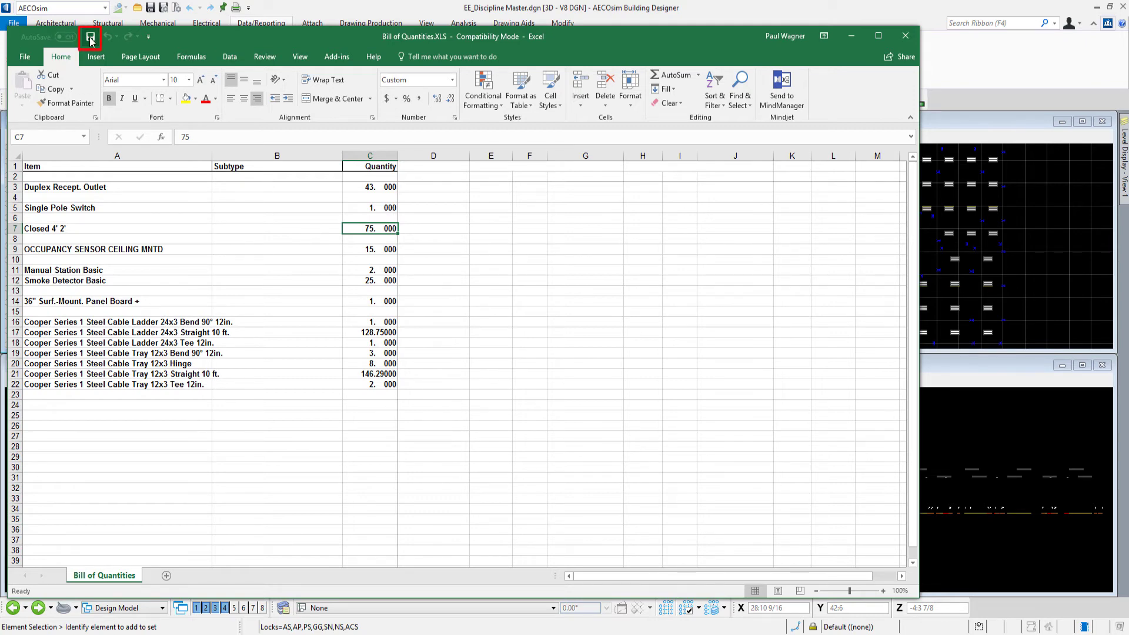
left_click(92, 37)
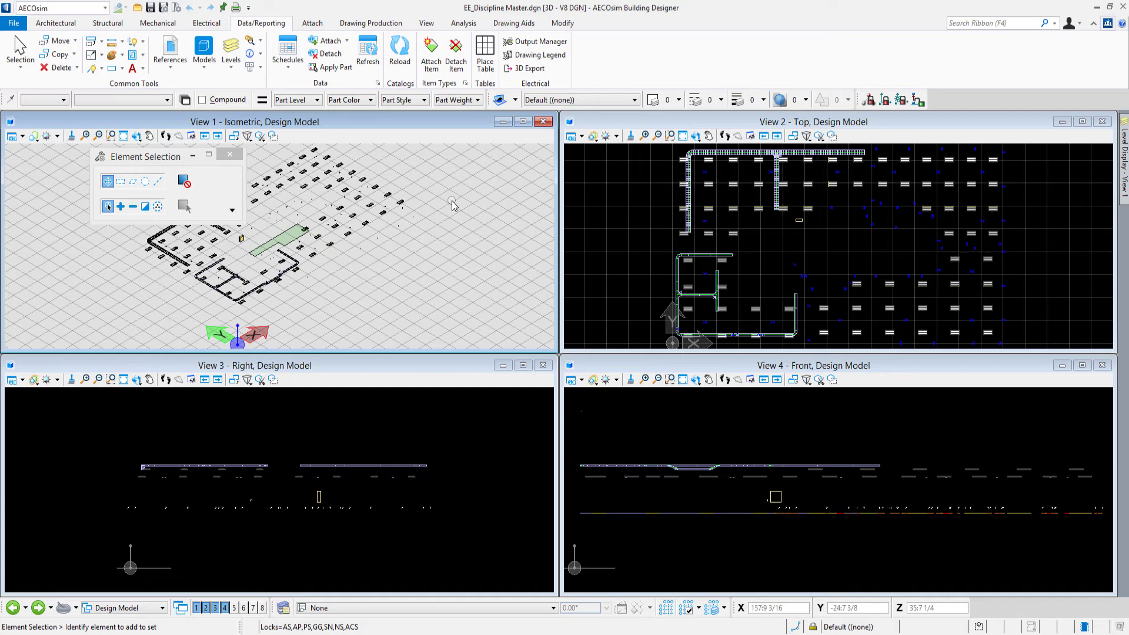
mouse_move(541, 41)
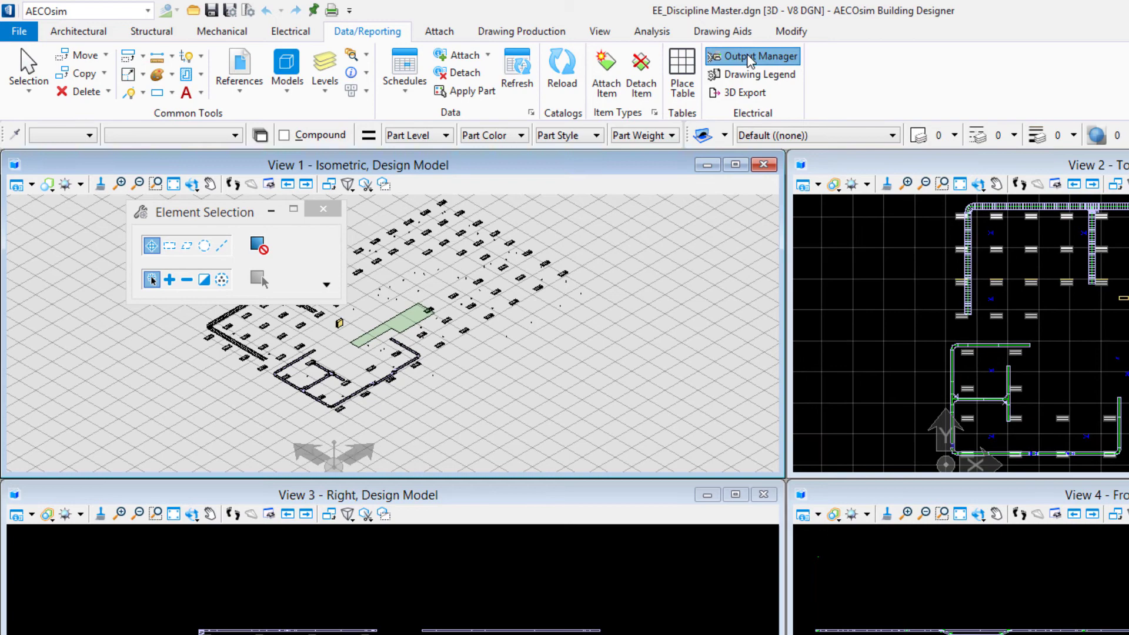
Reopen Output Manager and bring up the Space/Zone Reports settings.
left_click(758, 56)
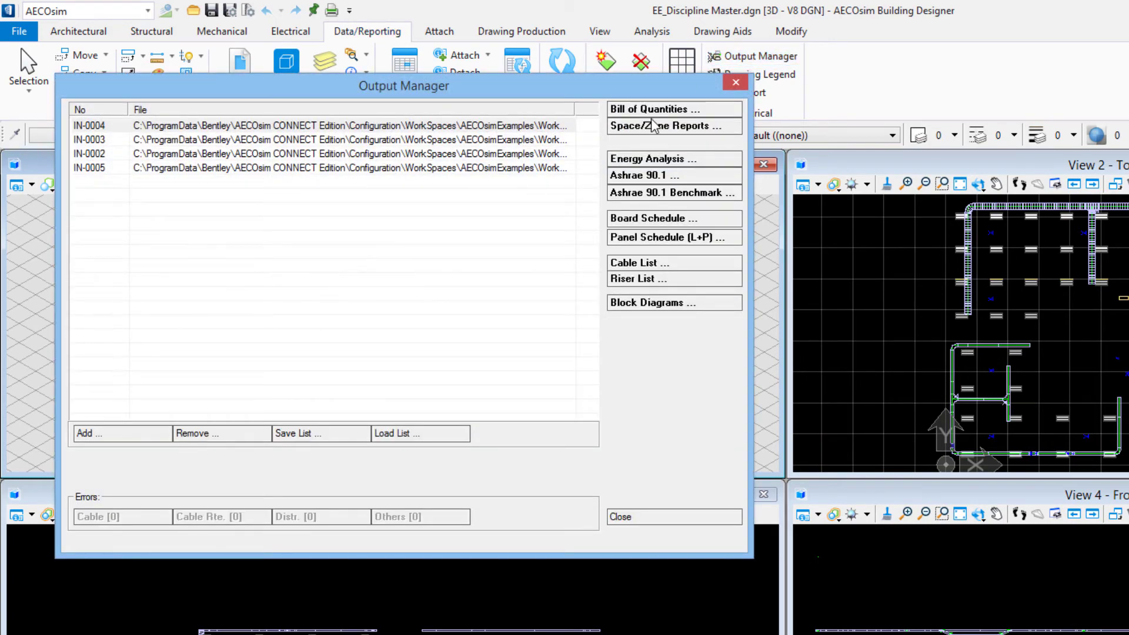
left_click(673, 126)
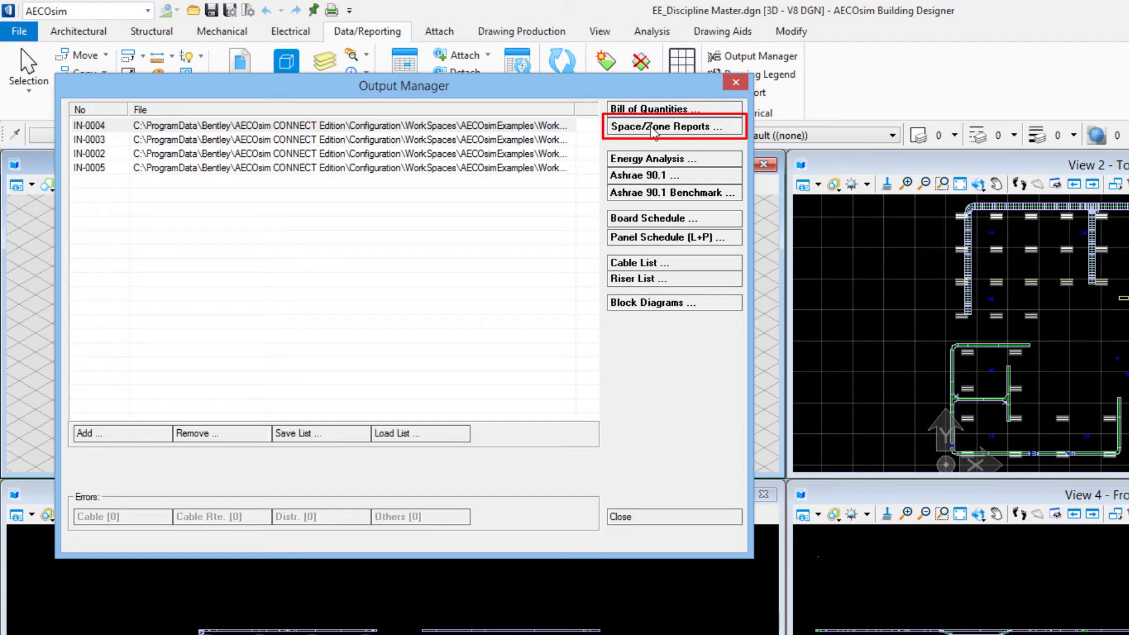
left_click(673, 127)
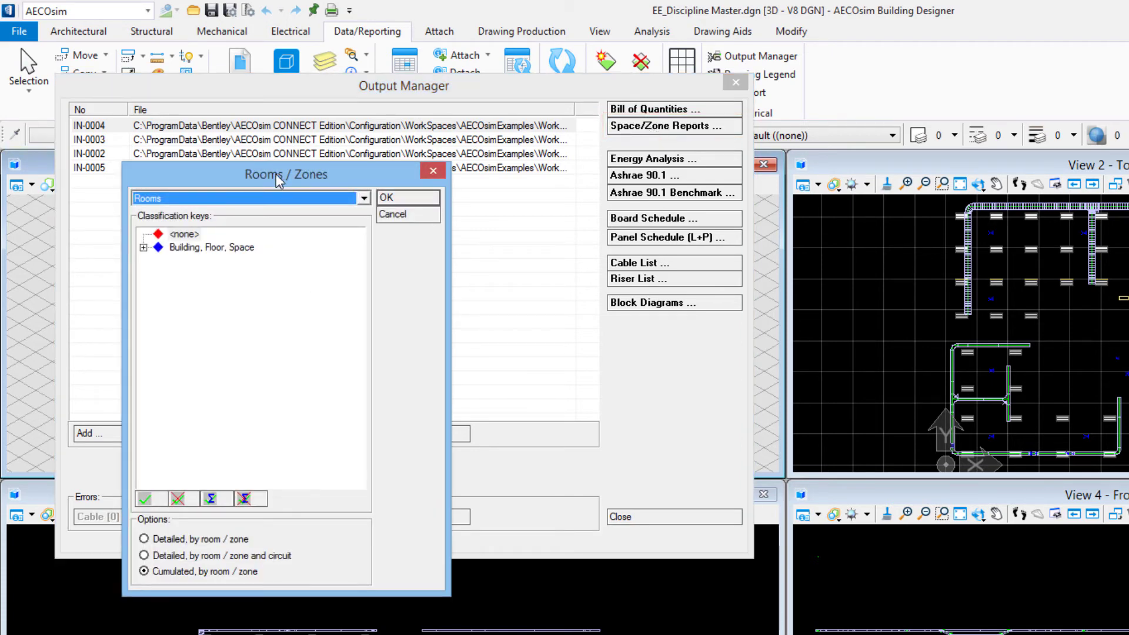
Expand the Building, Floor, Space classification down to Bldg 1's floor and rooms.
left_click(211, 247)
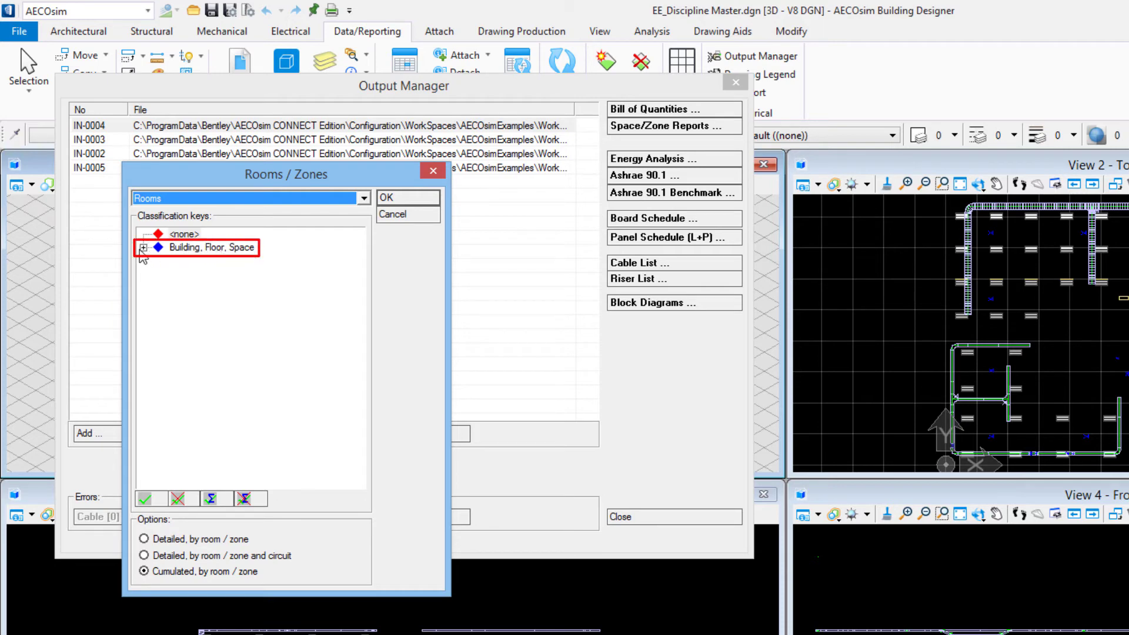
left_click(142, 247)
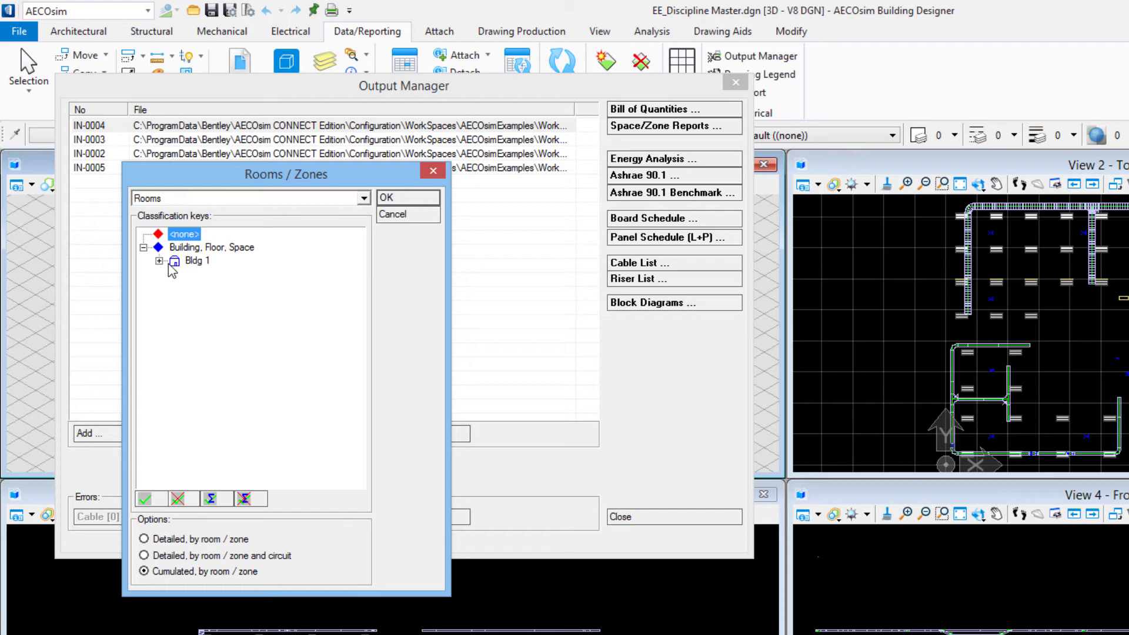
mouse_move(160, 264)
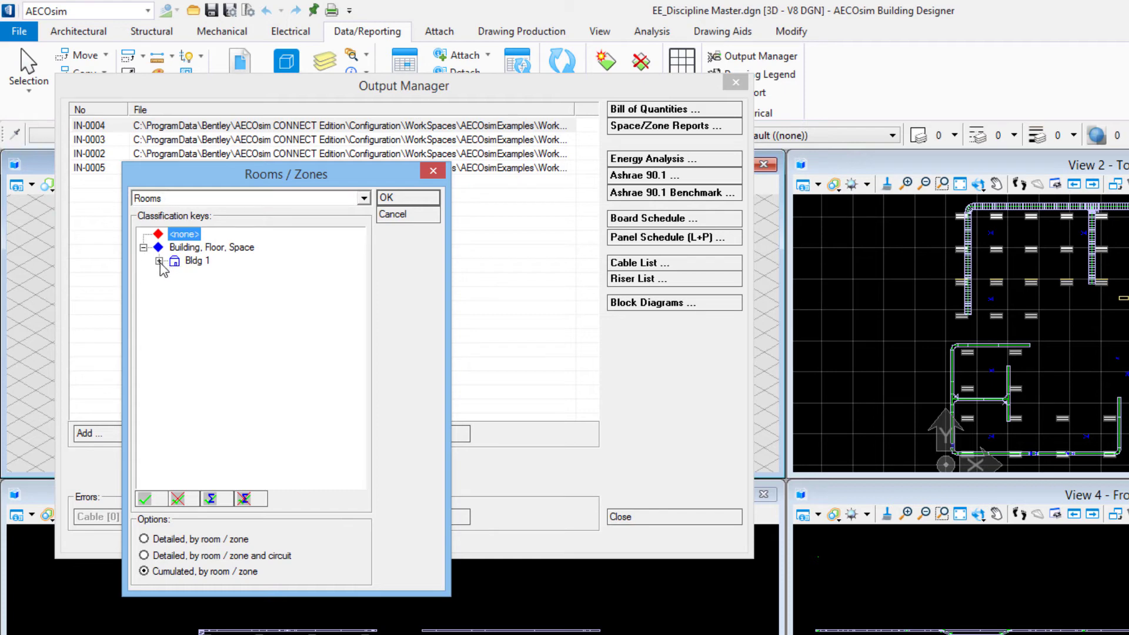
left_click(197, 261)
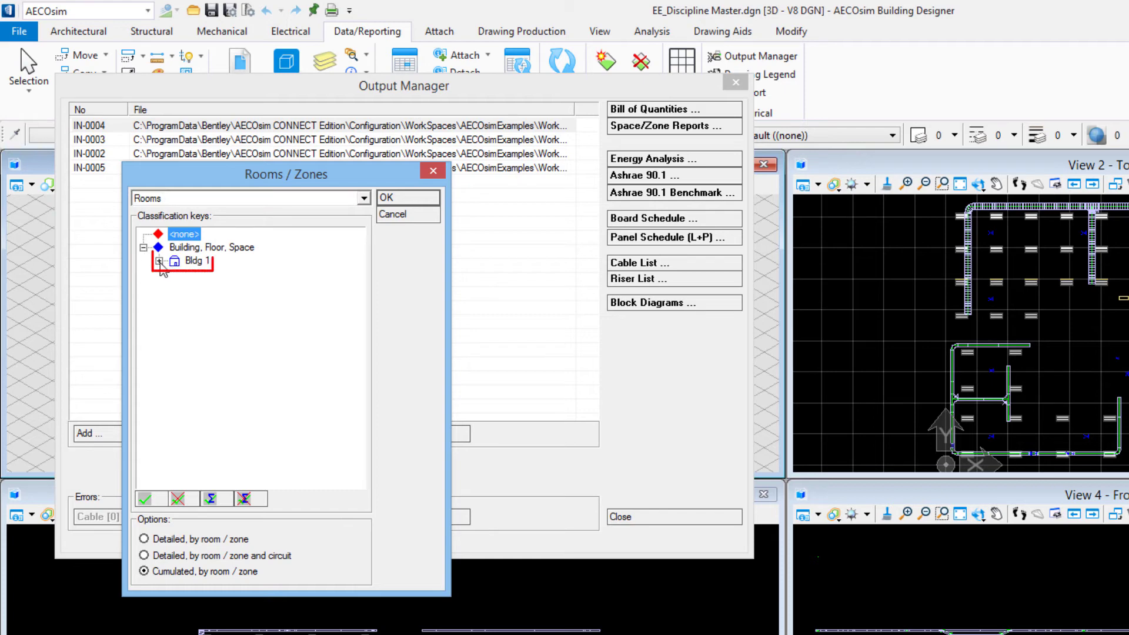
left_click(159, 261)
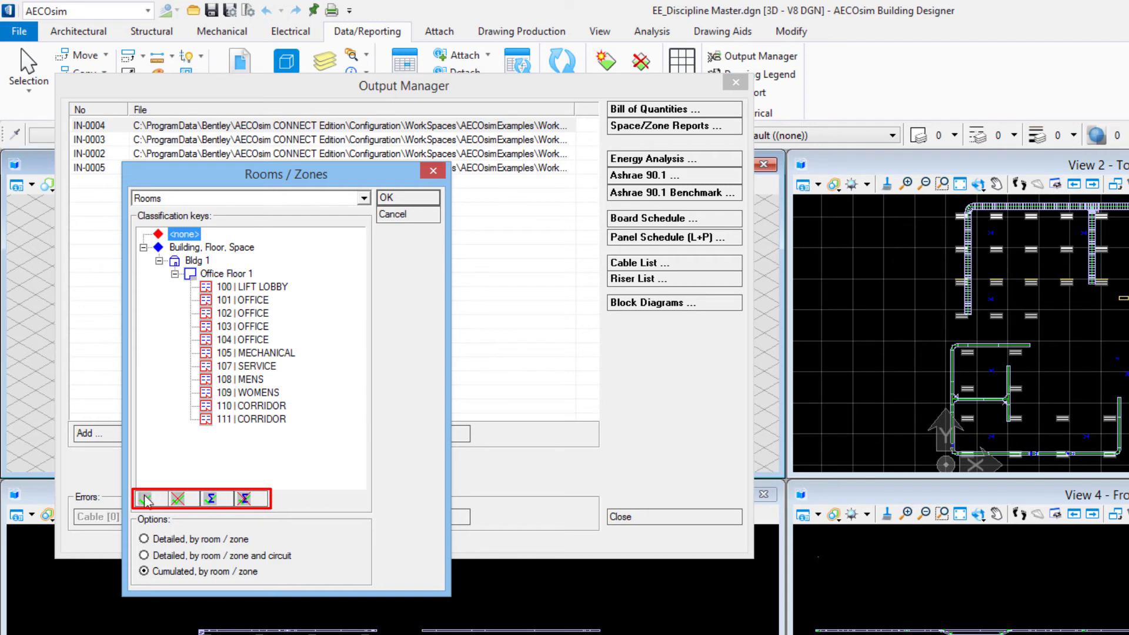
Include <none> and Office Floor 1 with all rooms, cumulated by room/zone, and confirm.
left_click(150, 499)
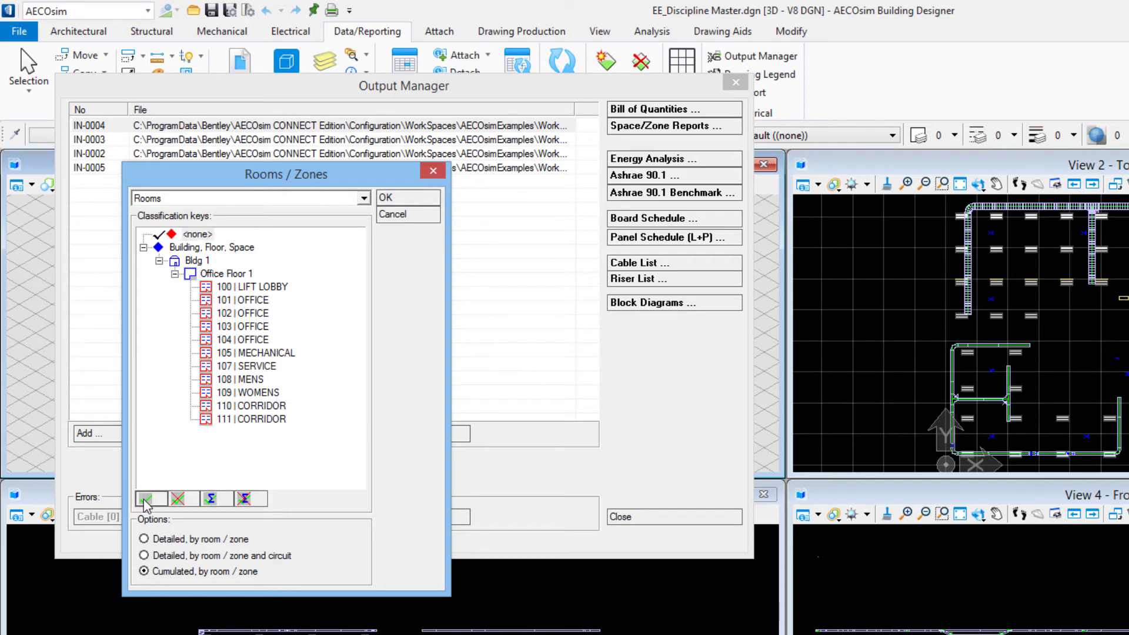
left_click(223, 273)
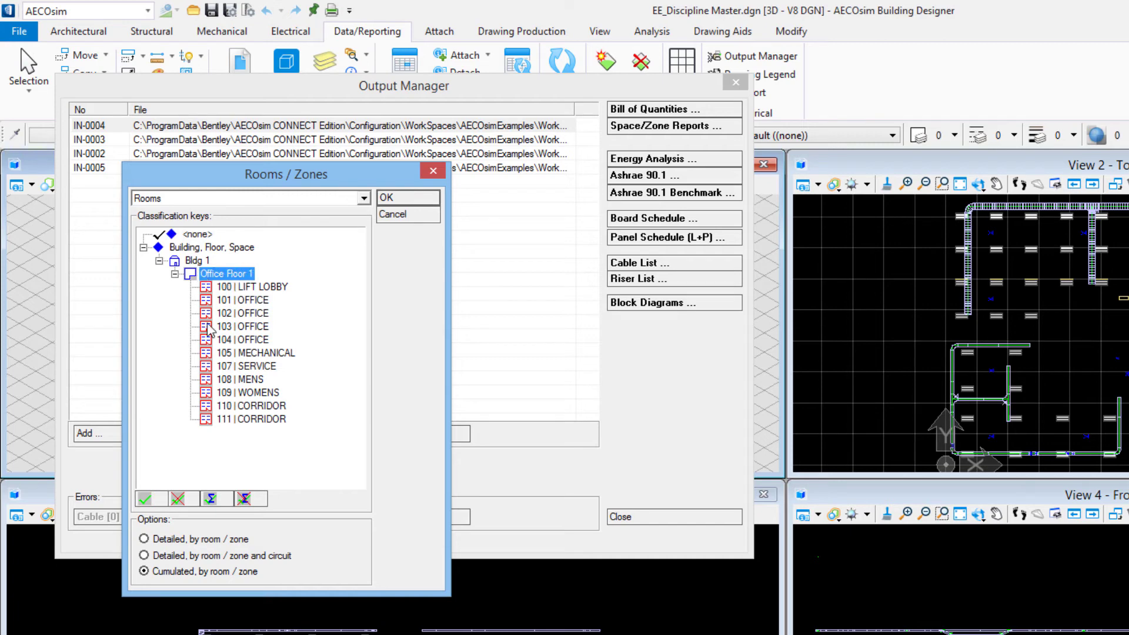
left_click(151, 498)
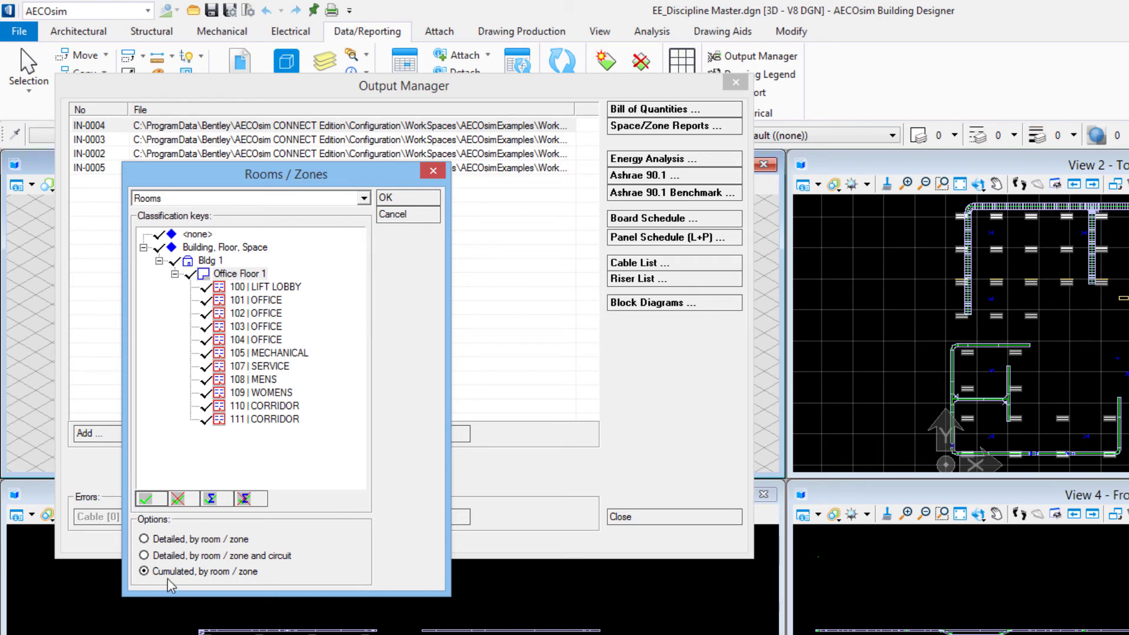
left_click(145, 572)
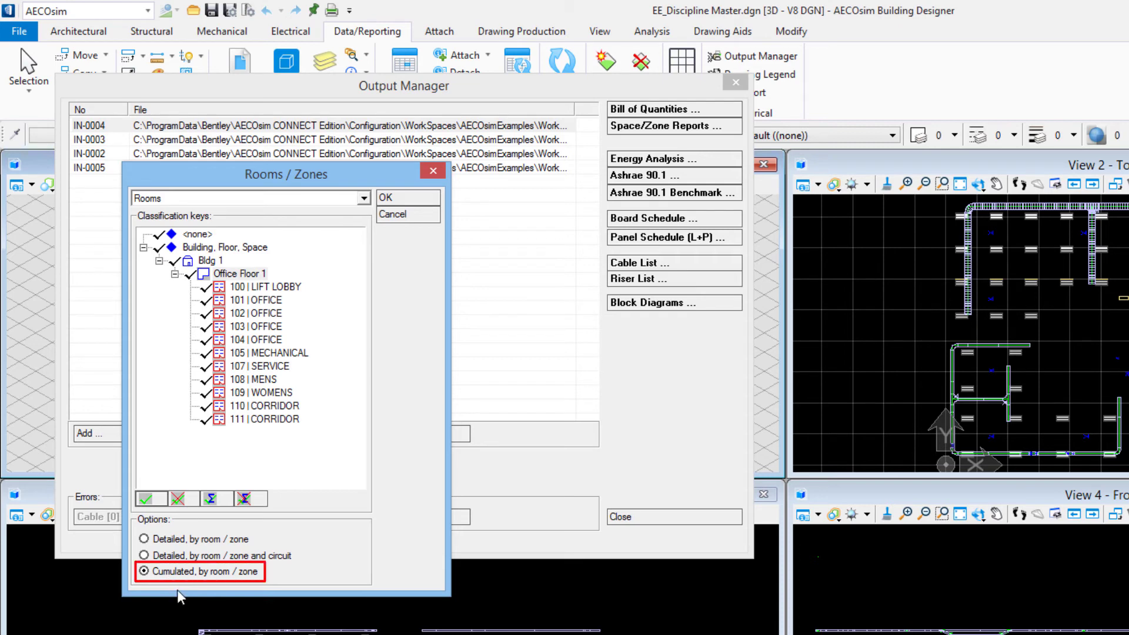
left_click(407, 197)
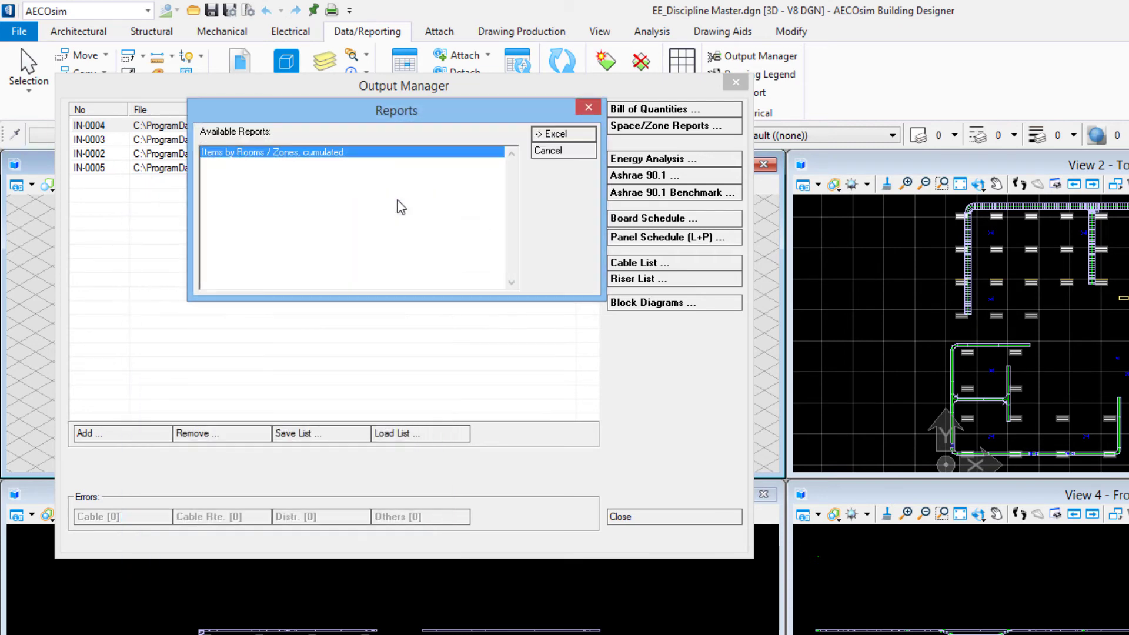
Export the 'Items by Rooms / Zones, cumulated' report to Excel.
left_click(562, 134)
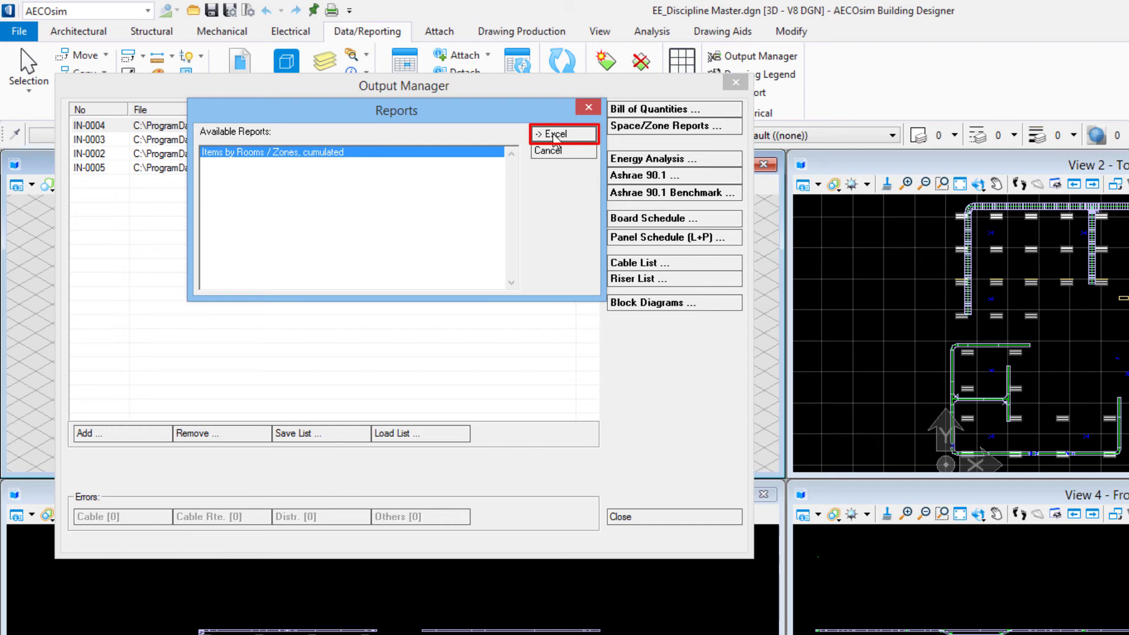
left_click(562, 134)
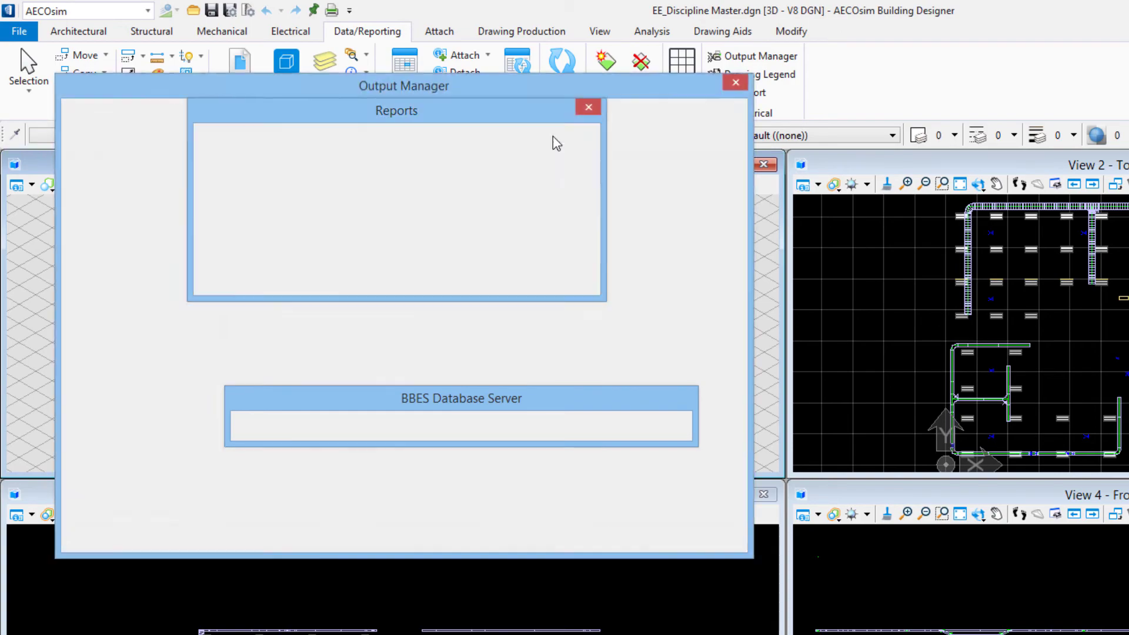
left_click(735, 82)
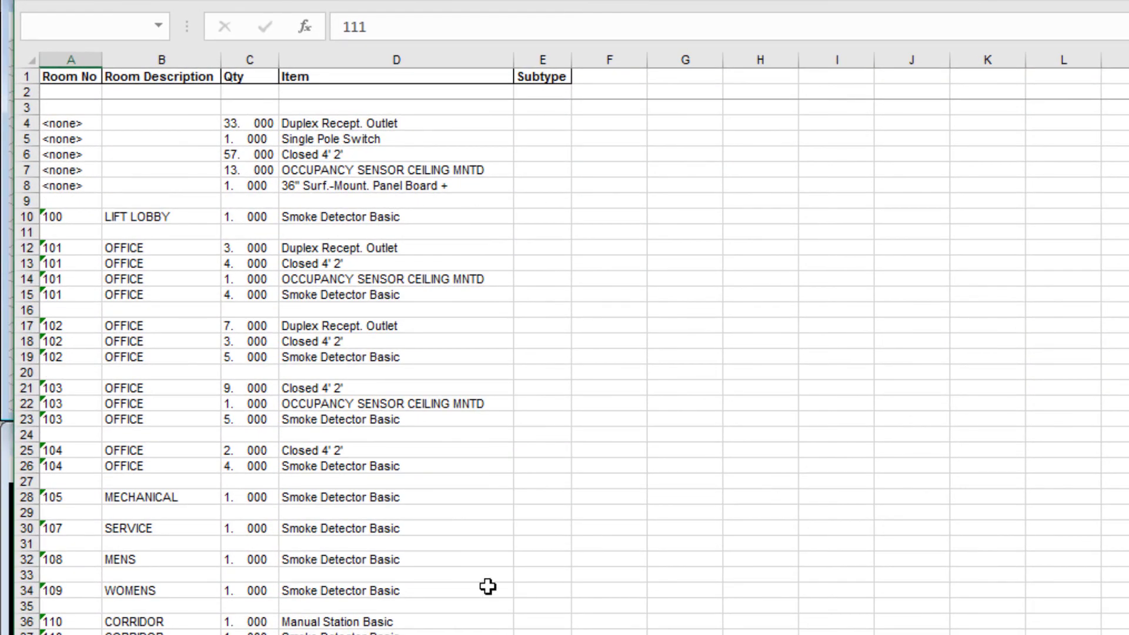
mouse_move(52, 264)
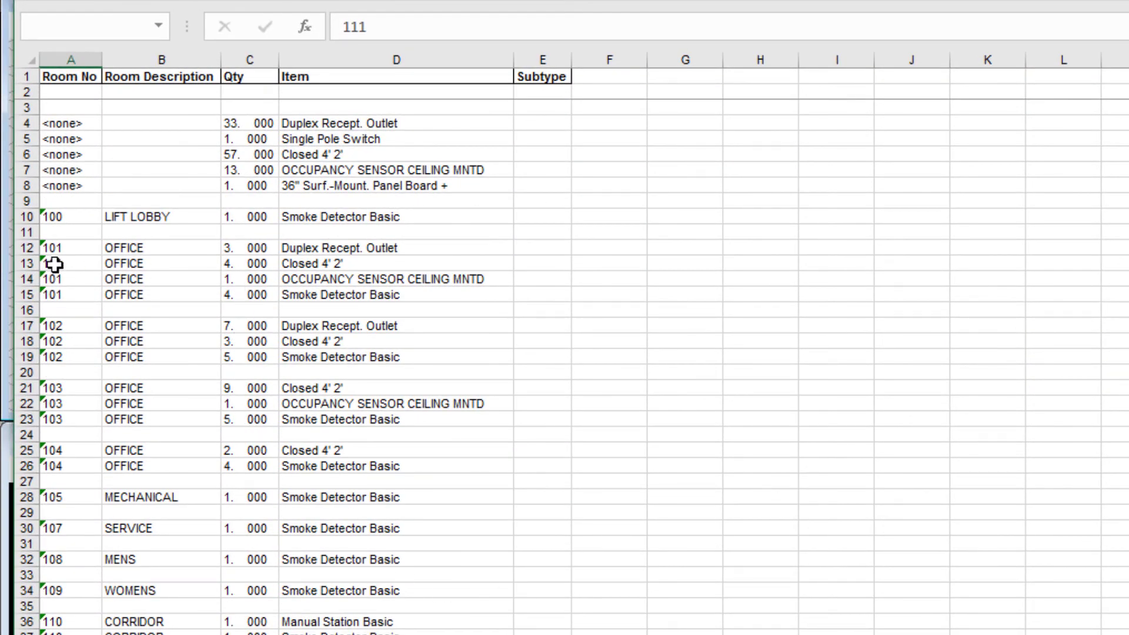
Review the Excel room report listing item quantities per room, e.g. office 103 with nine Closed 4' 2' fixtures.
left_click(56, 265)
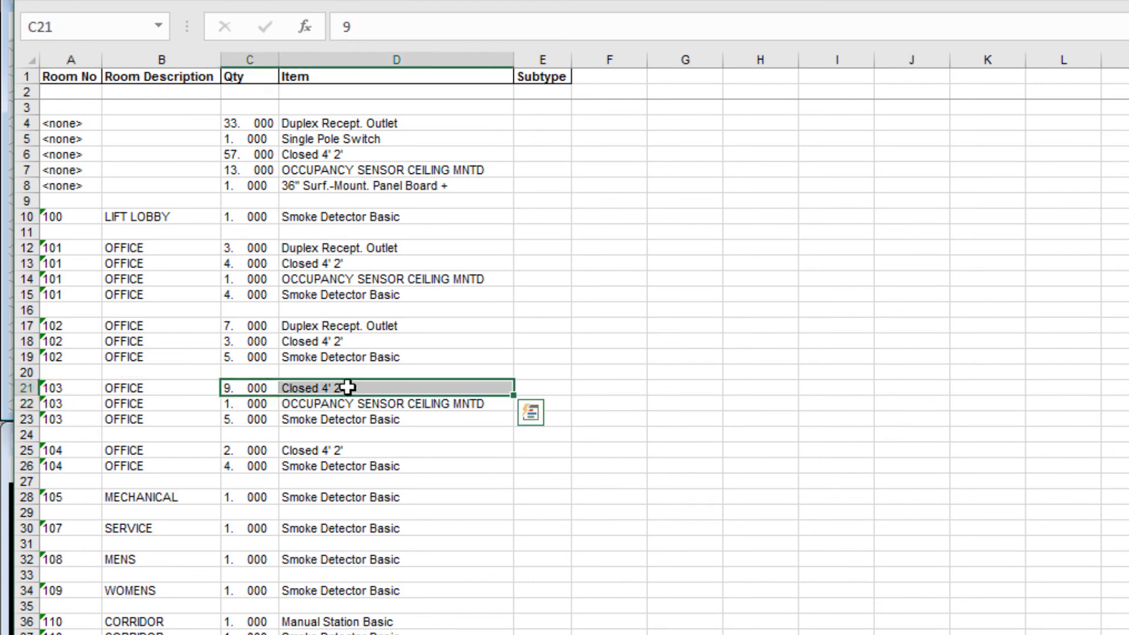
mouse_move(606, 441)
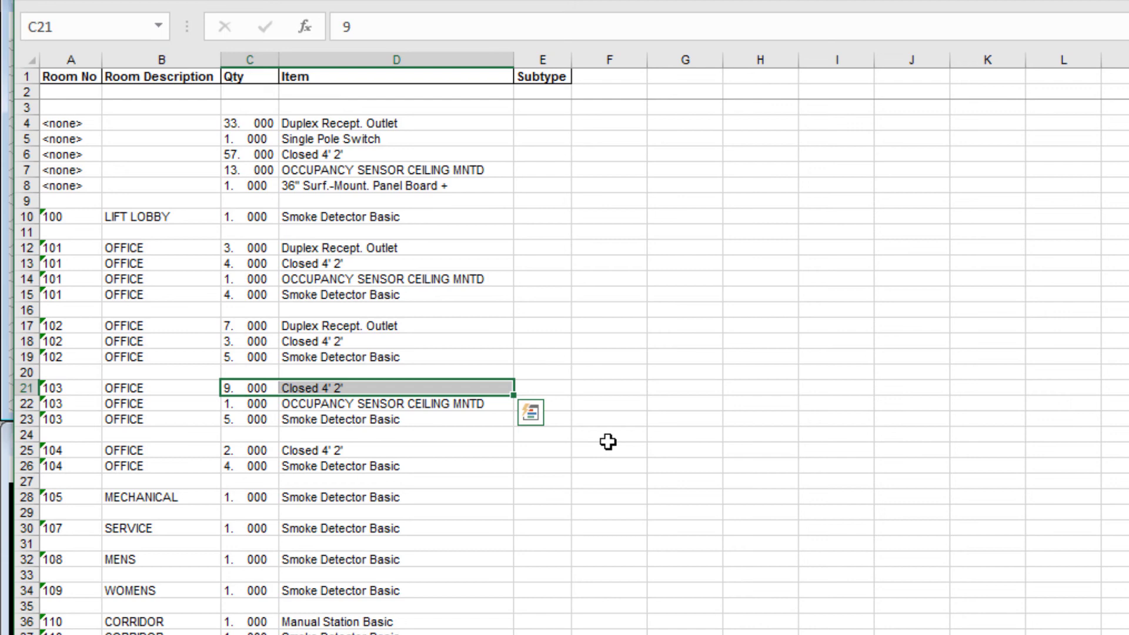